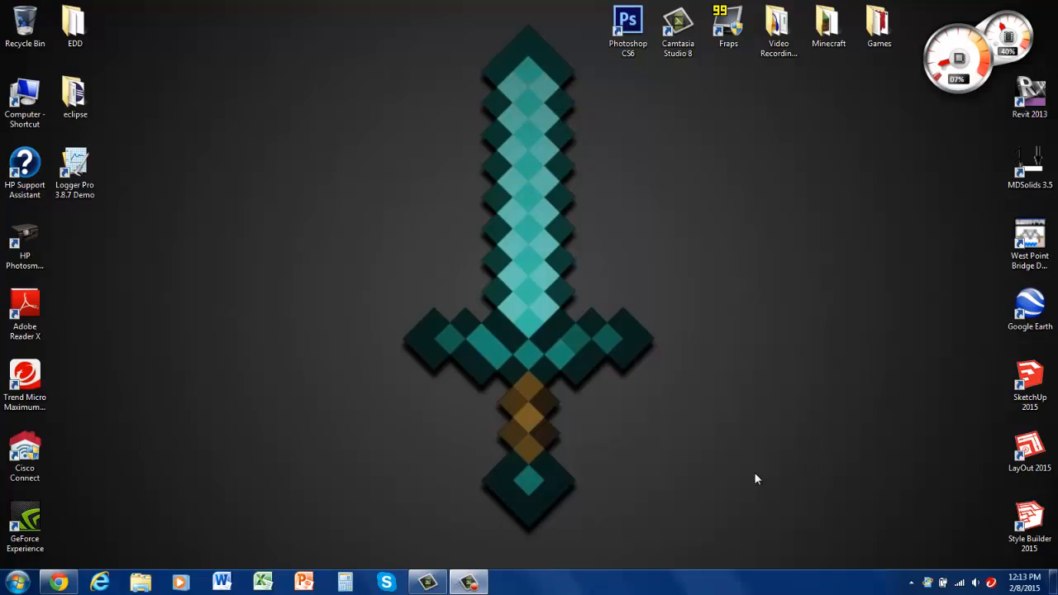
mouse_move(354, 498)
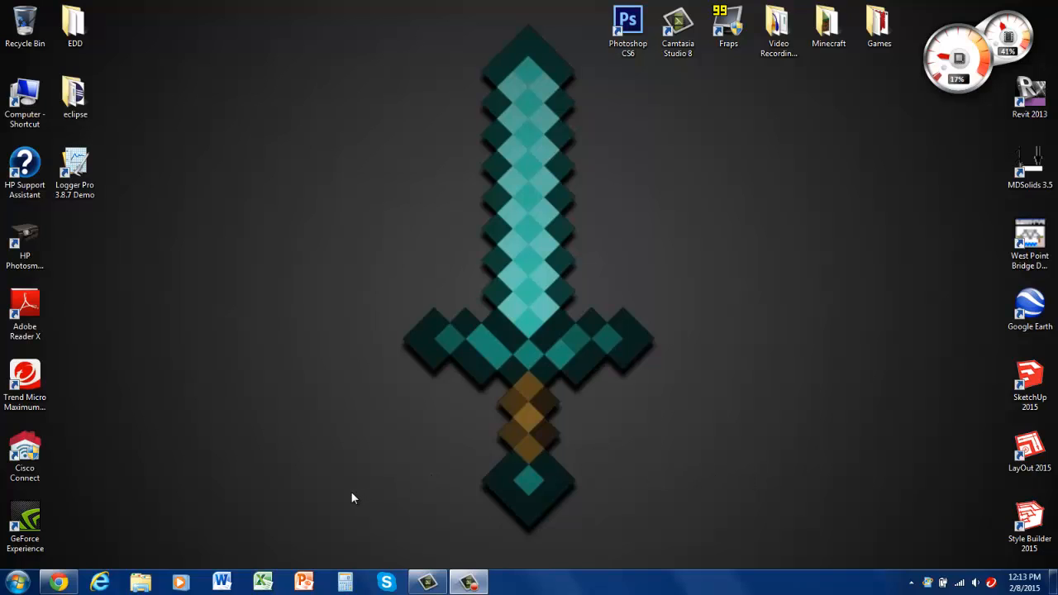
mouse_move(129, 519)
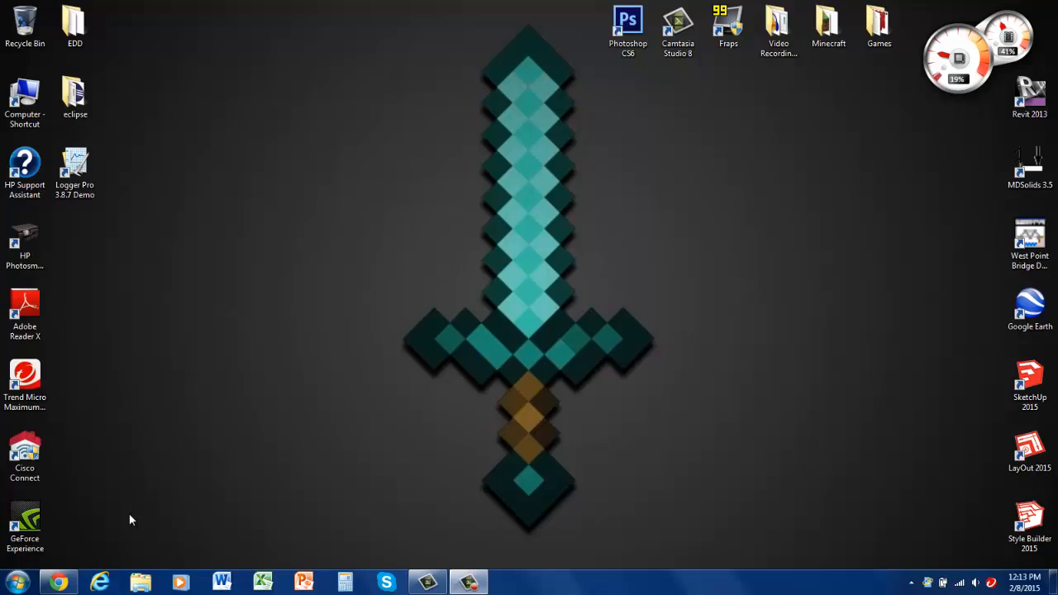
mouse_move(91, 539)
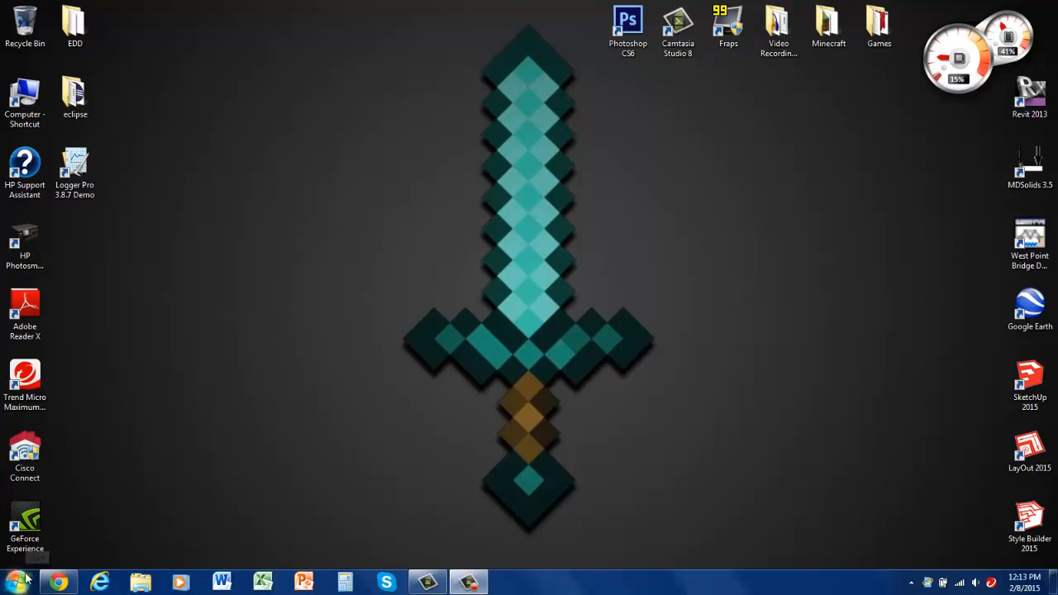
Launch cmd.exe from the Start menu and centre the window on the desktop.
click(15, 582)
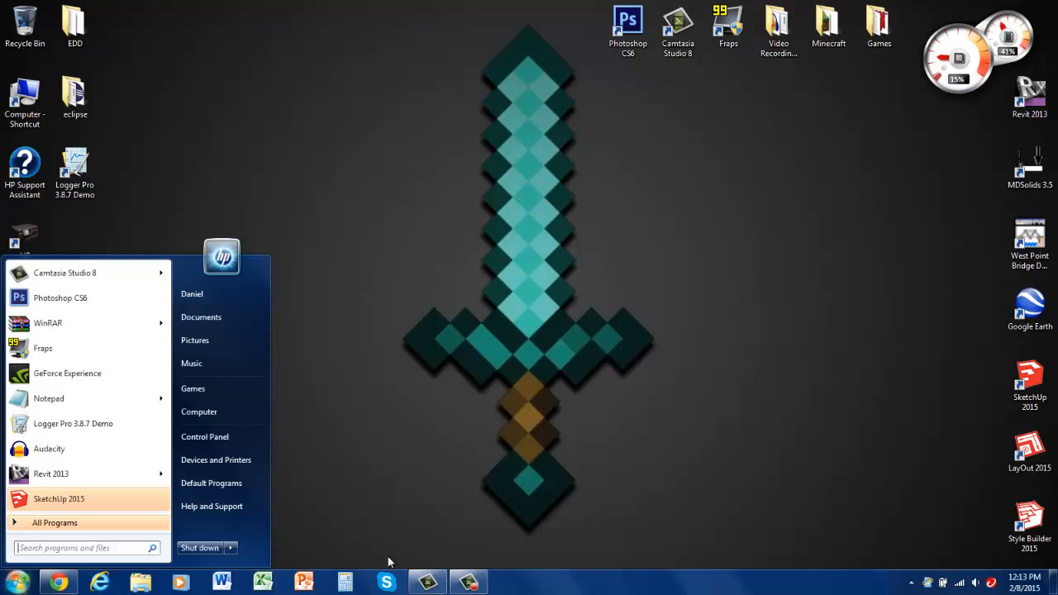
text(cmd)
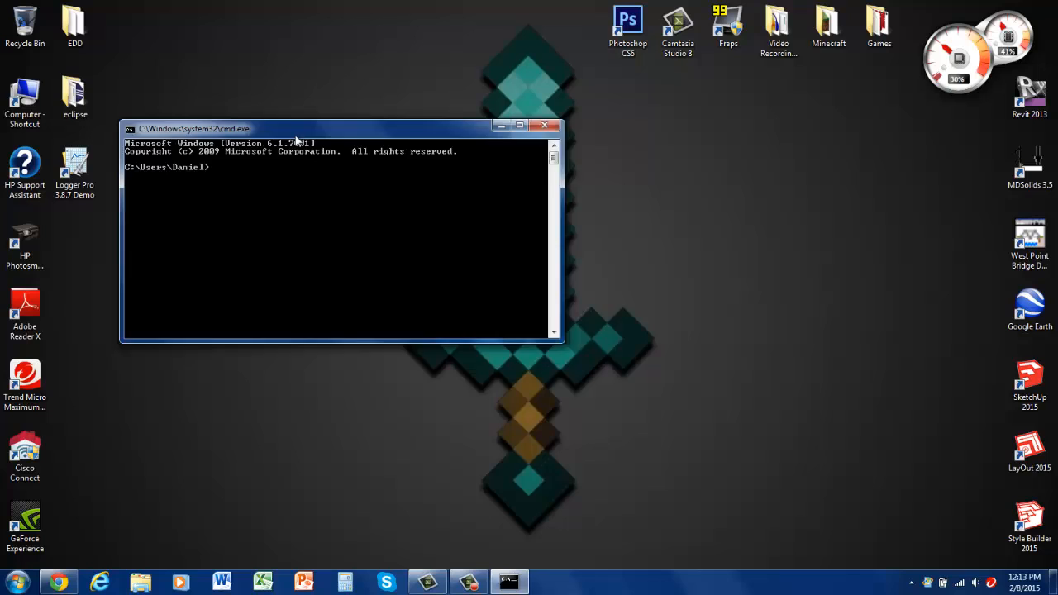
drag(298, 129, 449, 129)
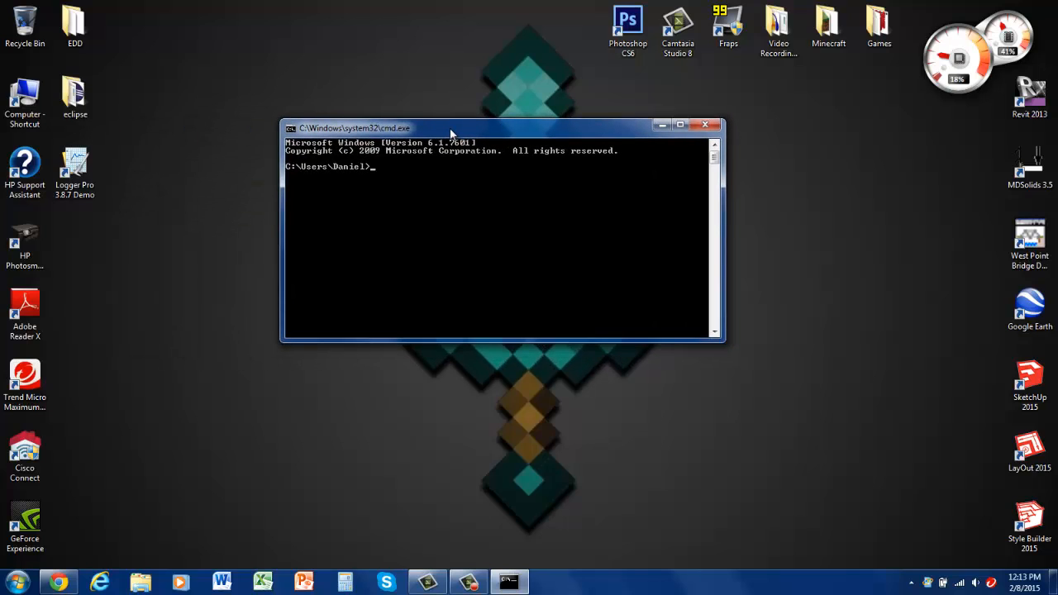
Run adb devices to list the one attached Android device.
text(adb devic)
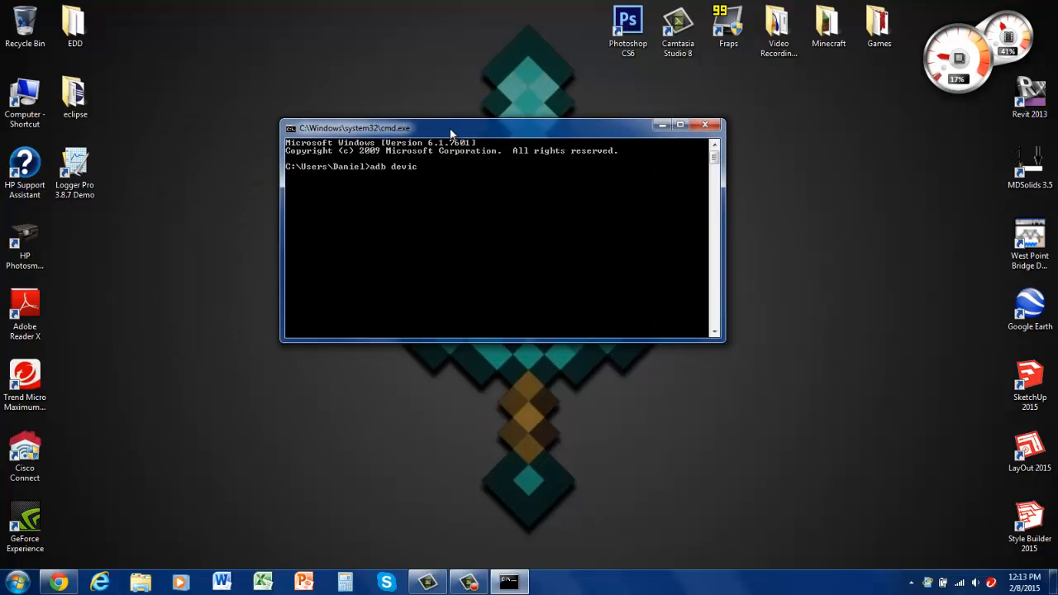
key(Return)
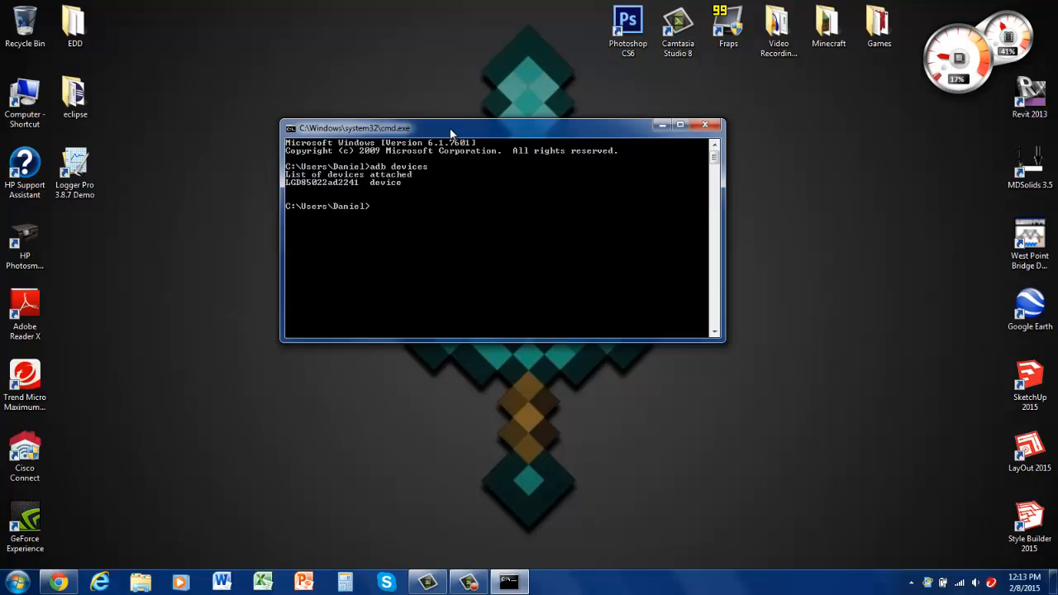
mouse_move(307, 185)
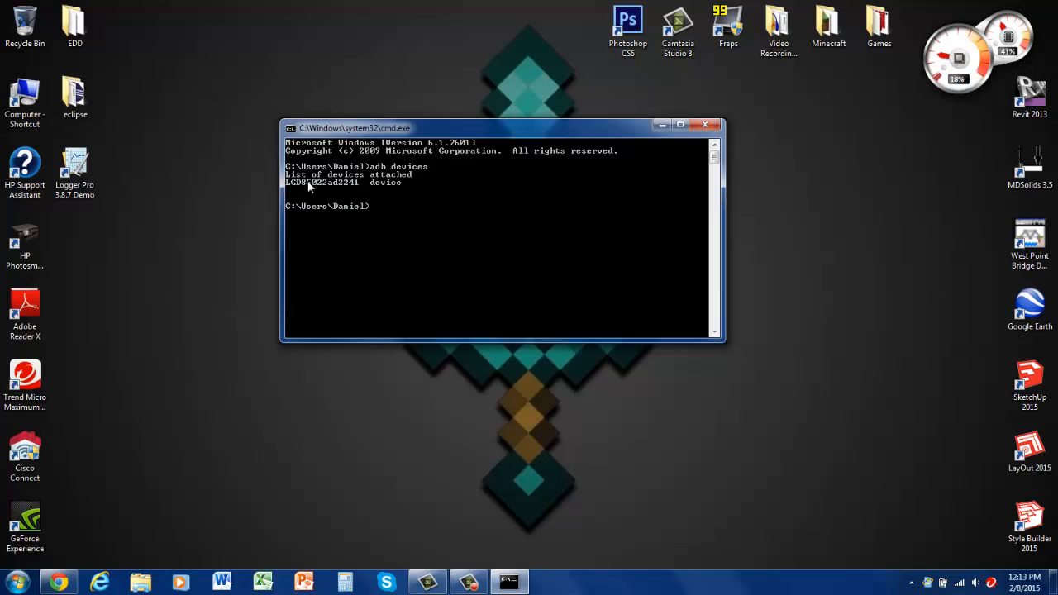
mouse_move(383, 200)
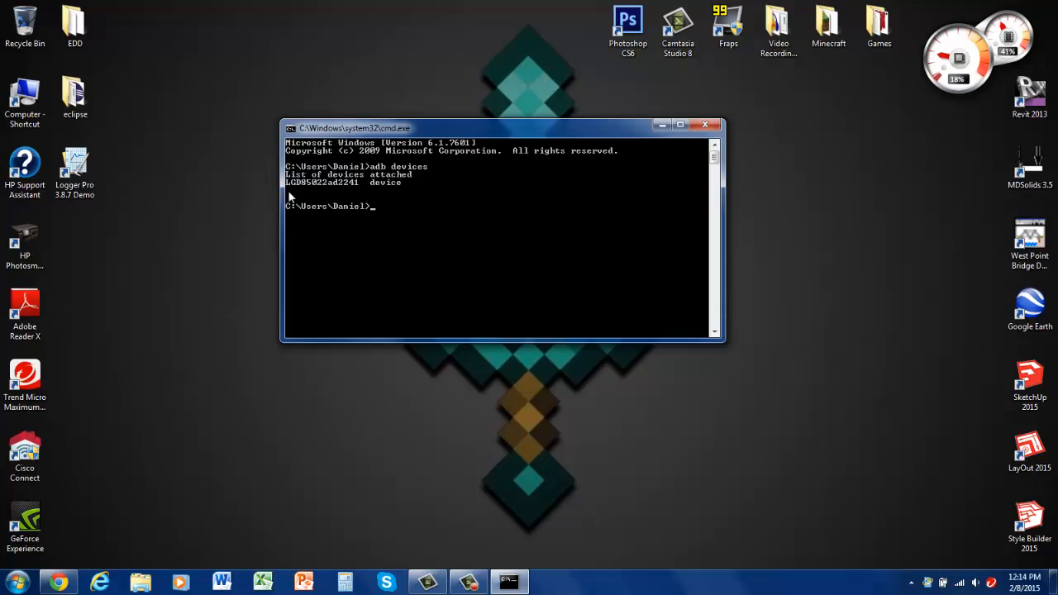
mouse_move(403, 198)
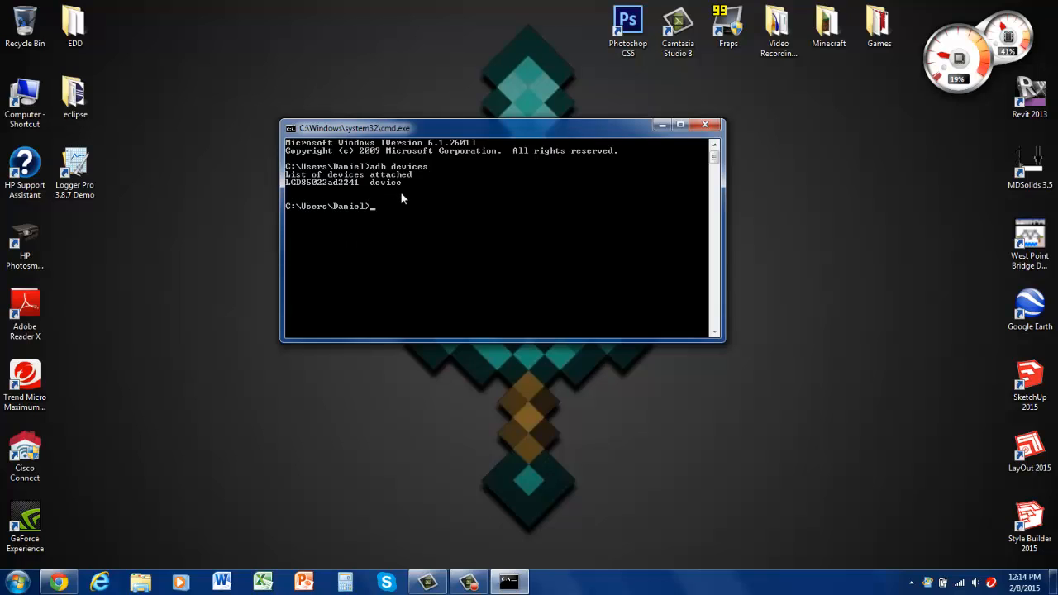
mouse_move(355, 206)
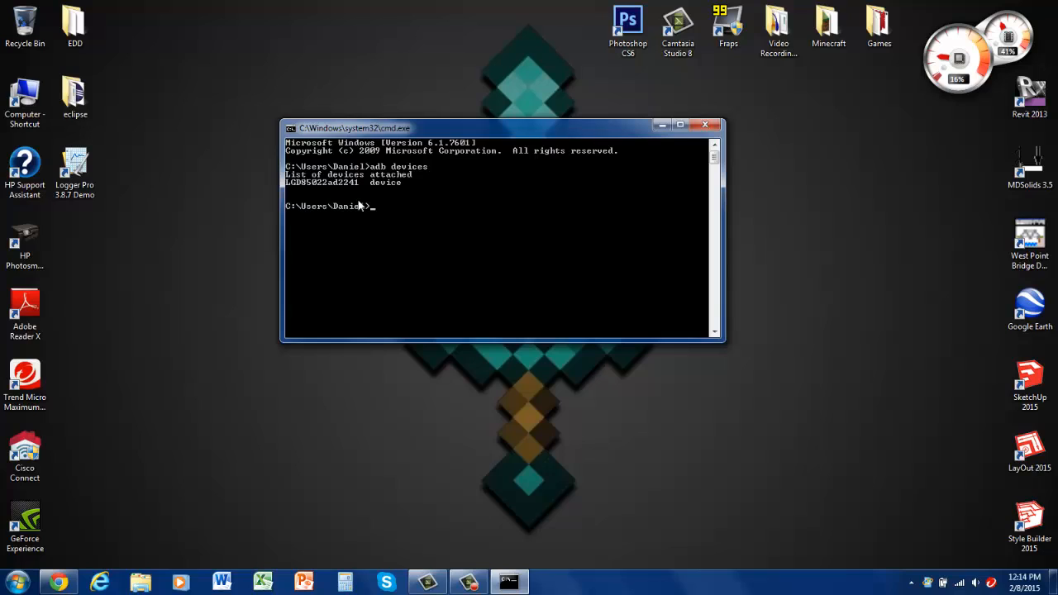
mouse_move(320, 202)
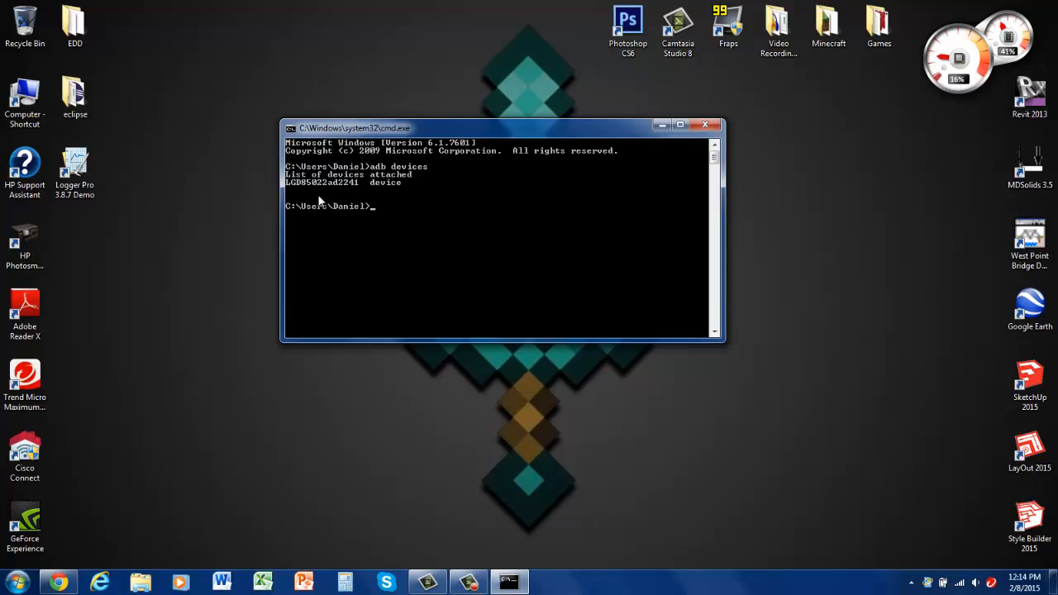
mouse_move(460, 198)
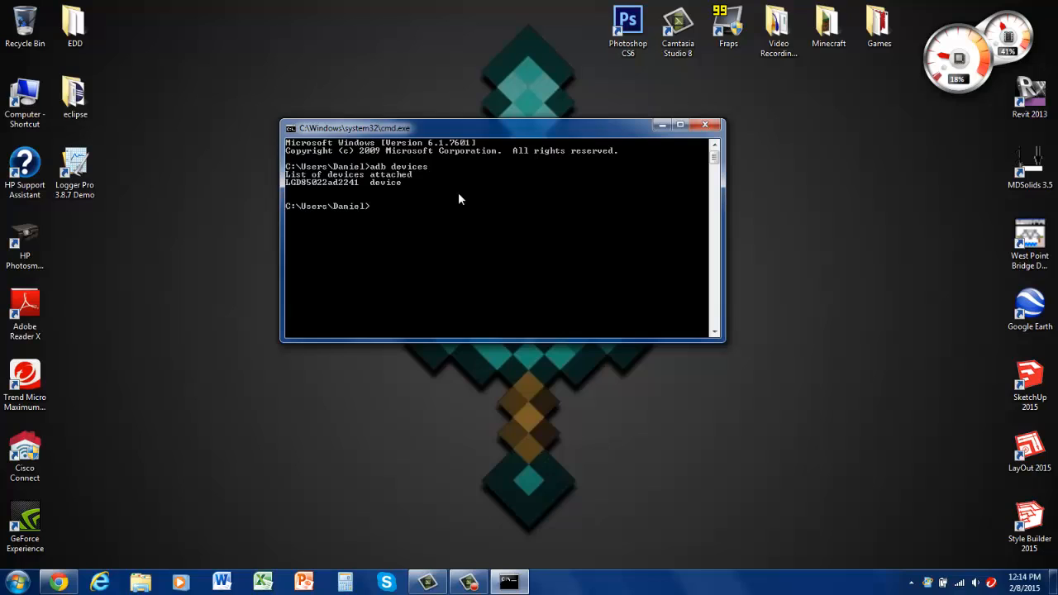
Enter the adb forward tcp:6666 localabstract:/adb-hub and connect commands at the prompt.
text(^U)
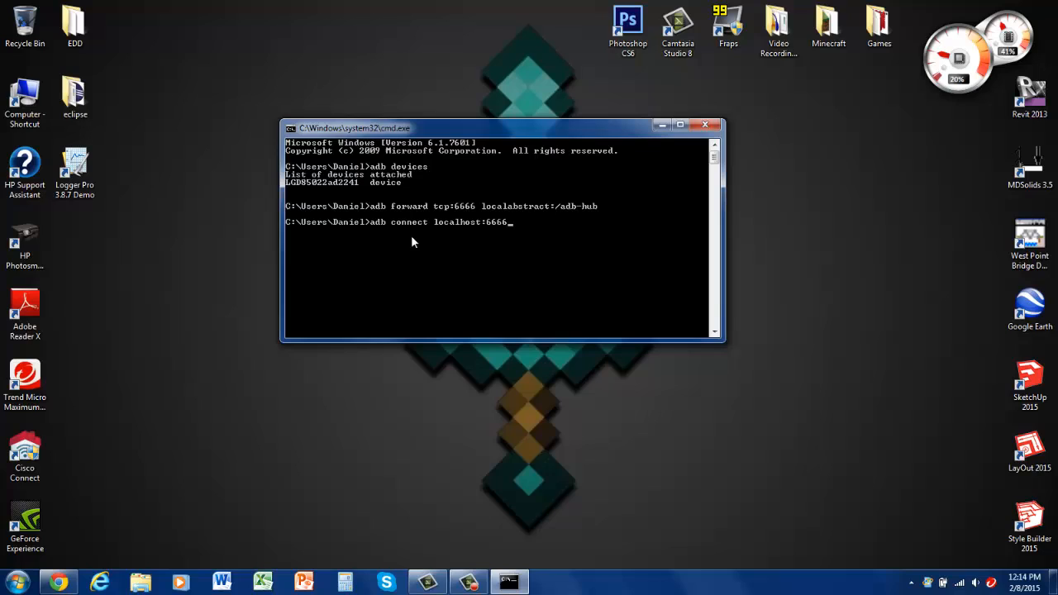
mouse_move(376, 218)
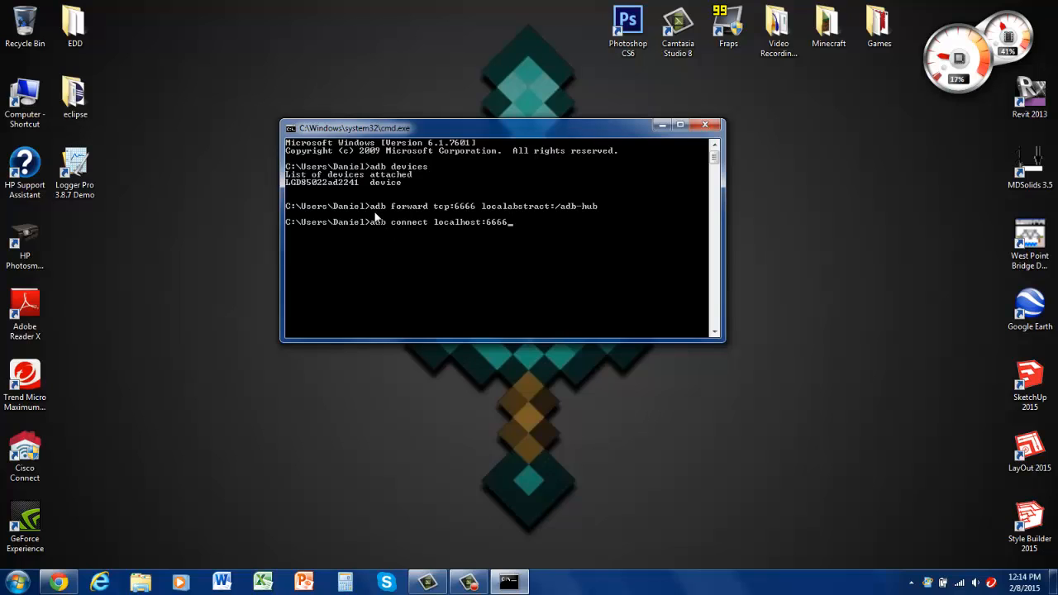
mouse_move(443, 213)
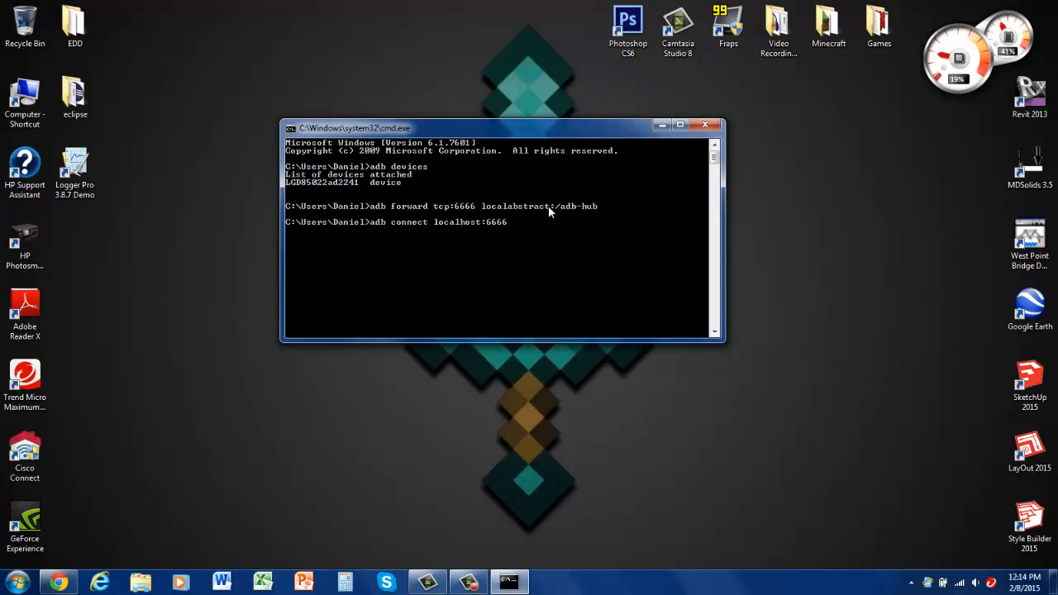
mouse_move(579, 208)
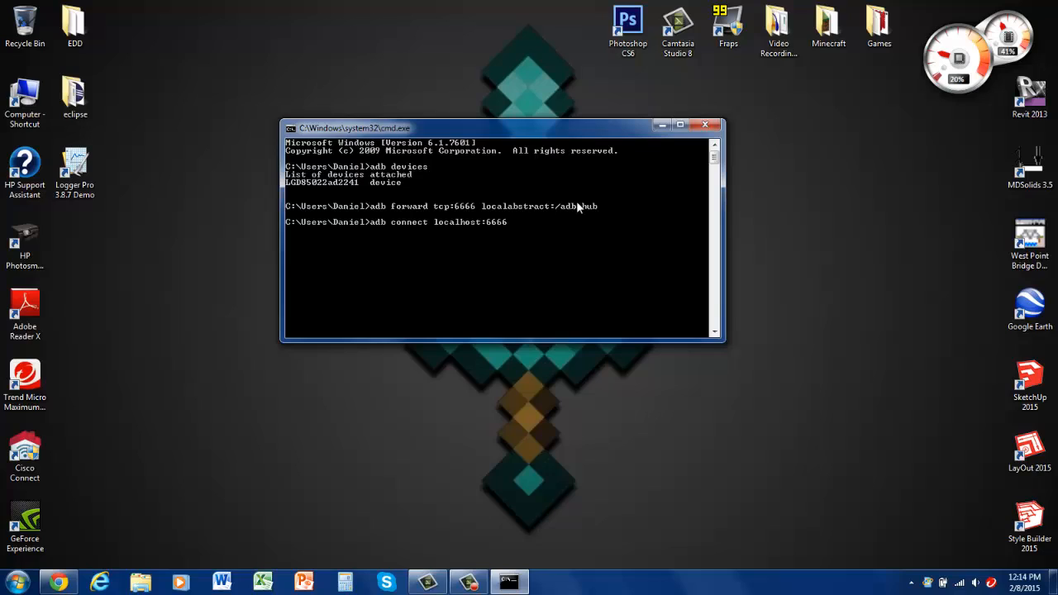
mouse_move(383, 230)
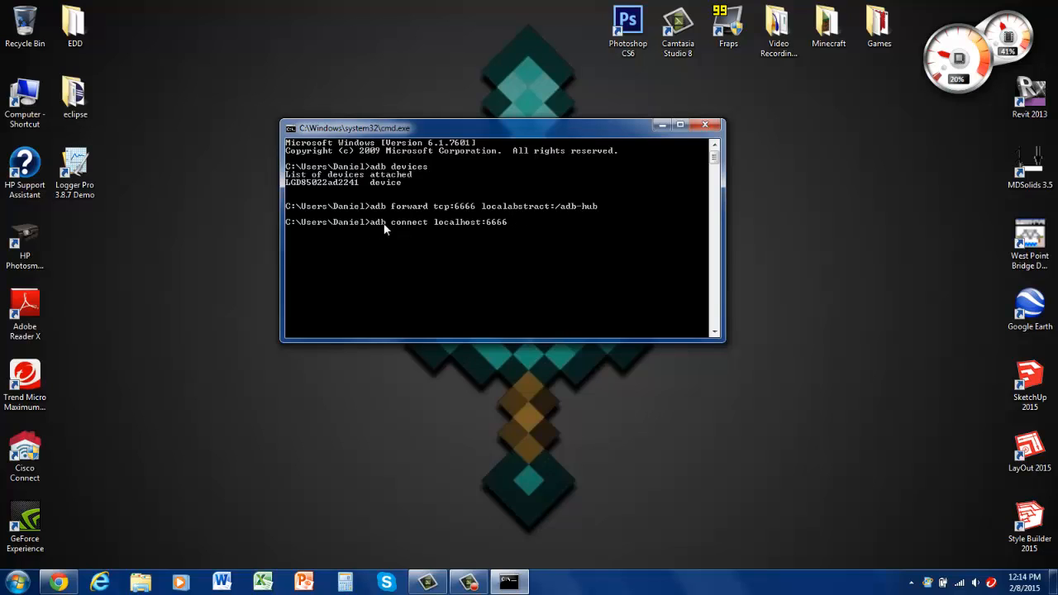
mouse_move(509, 228)
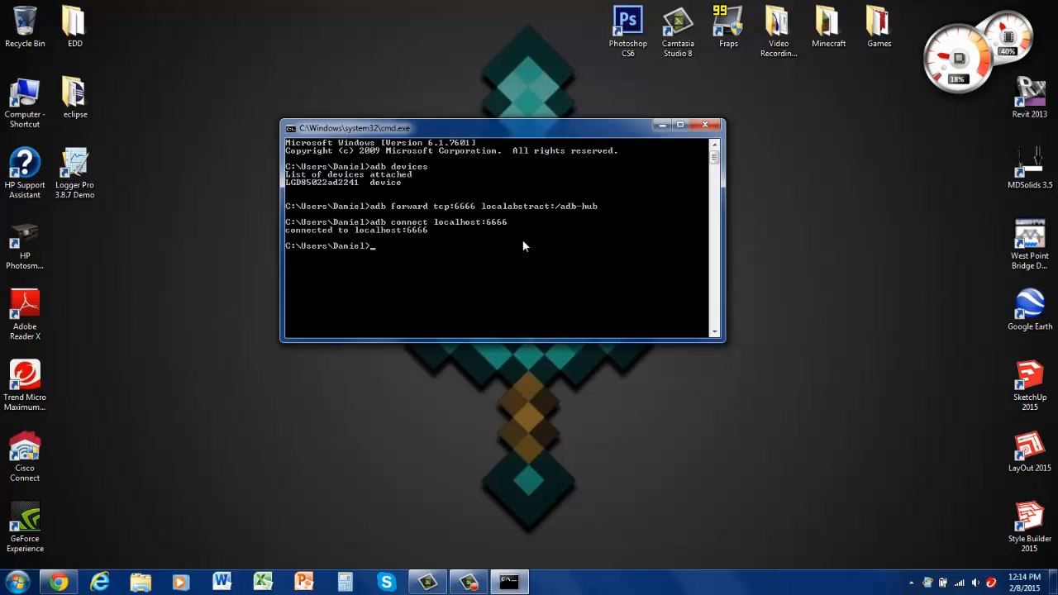
Run adb connect localhost:6666 and list devices showing it as unauthorized.
text(adb devices)
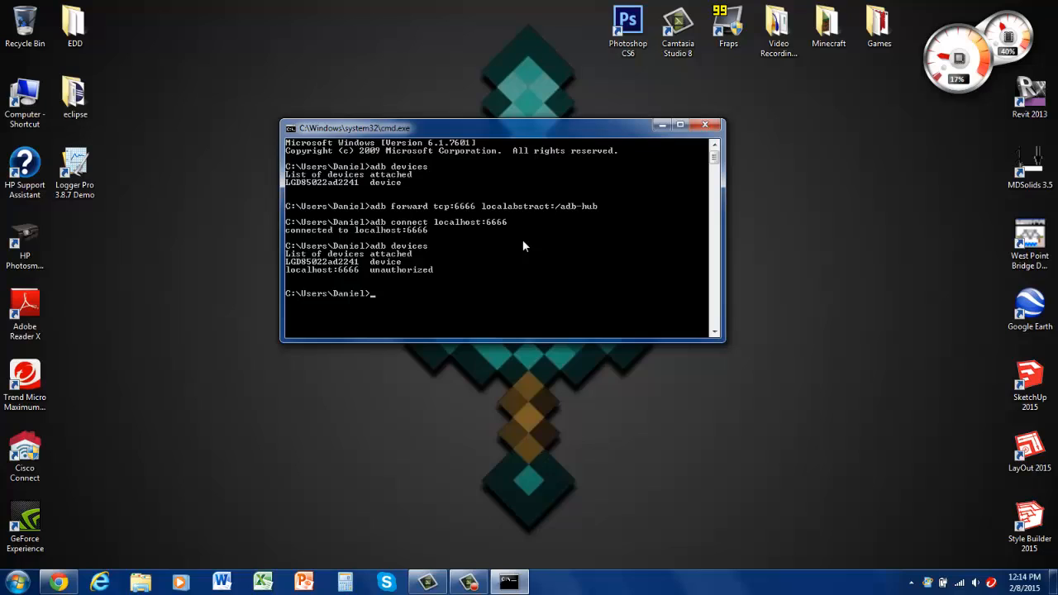
mouse_move(313, 278)
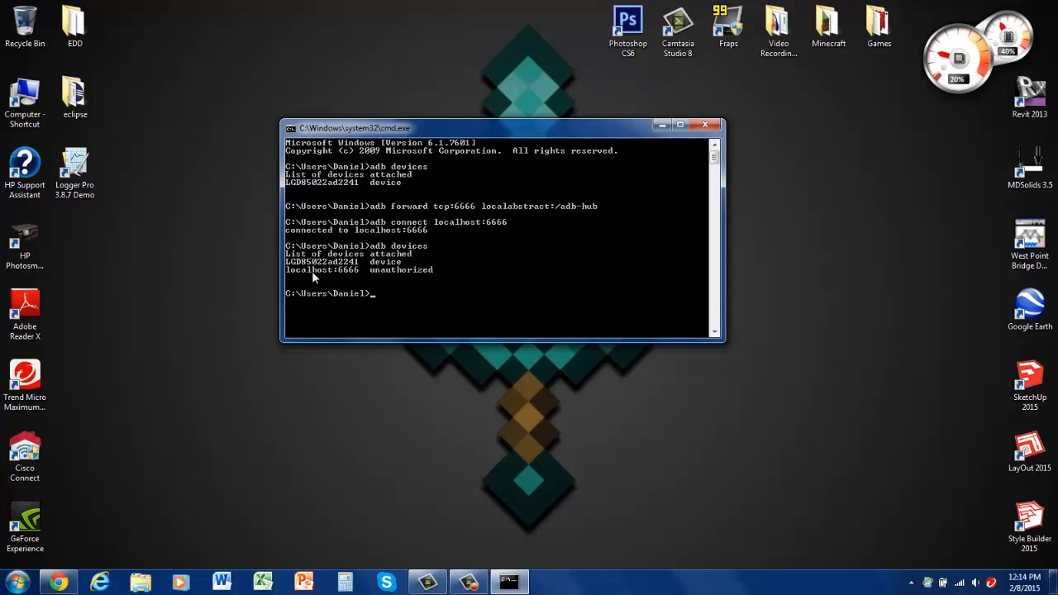
mouse_move(427, 277)
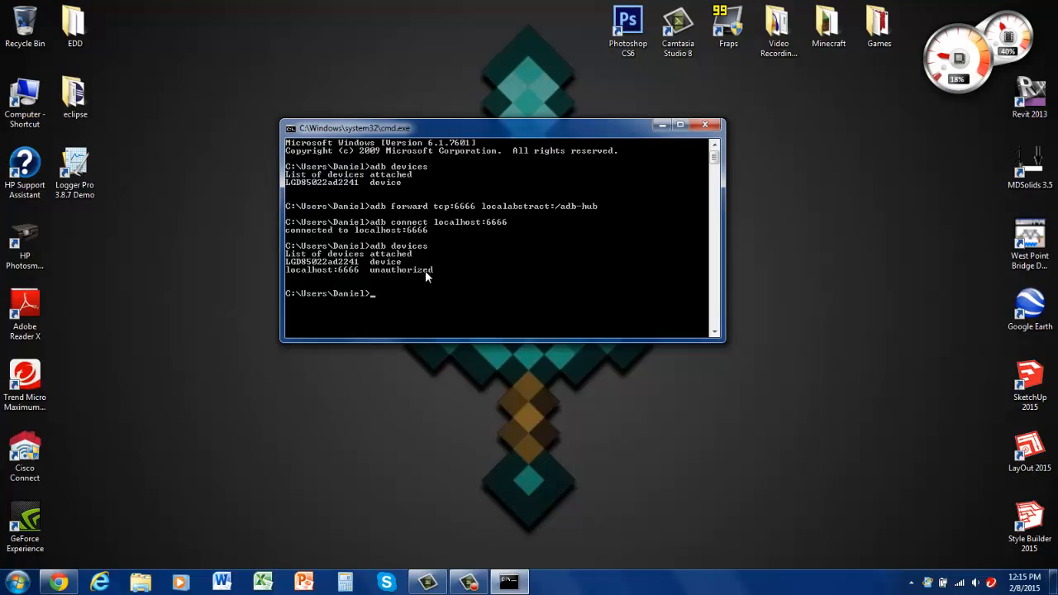
Re-run adb devices so localhost:6666 now lists as an authorized device.
text(adb devices)
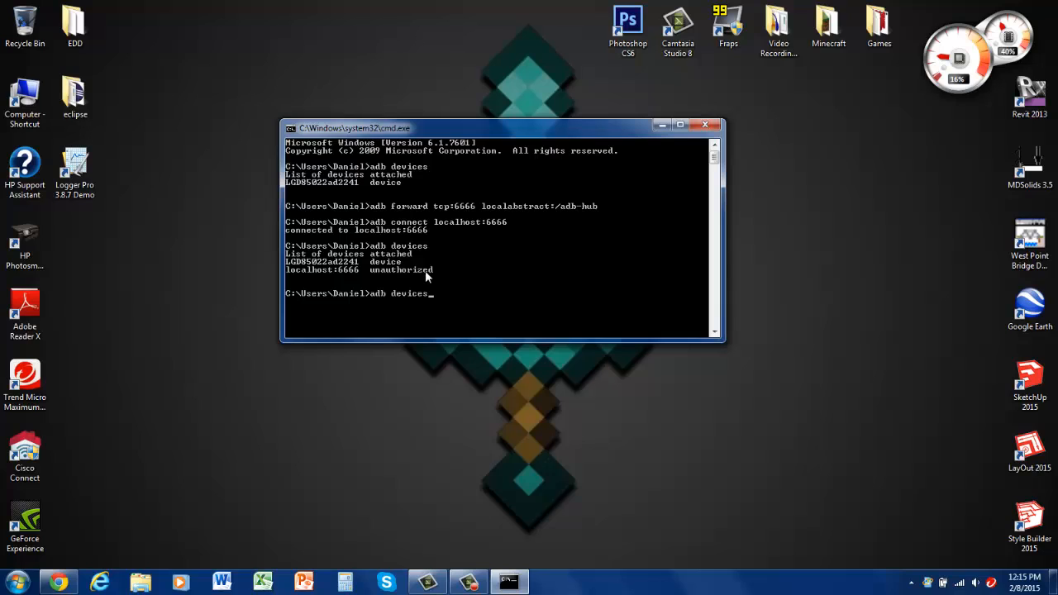
key(Return)
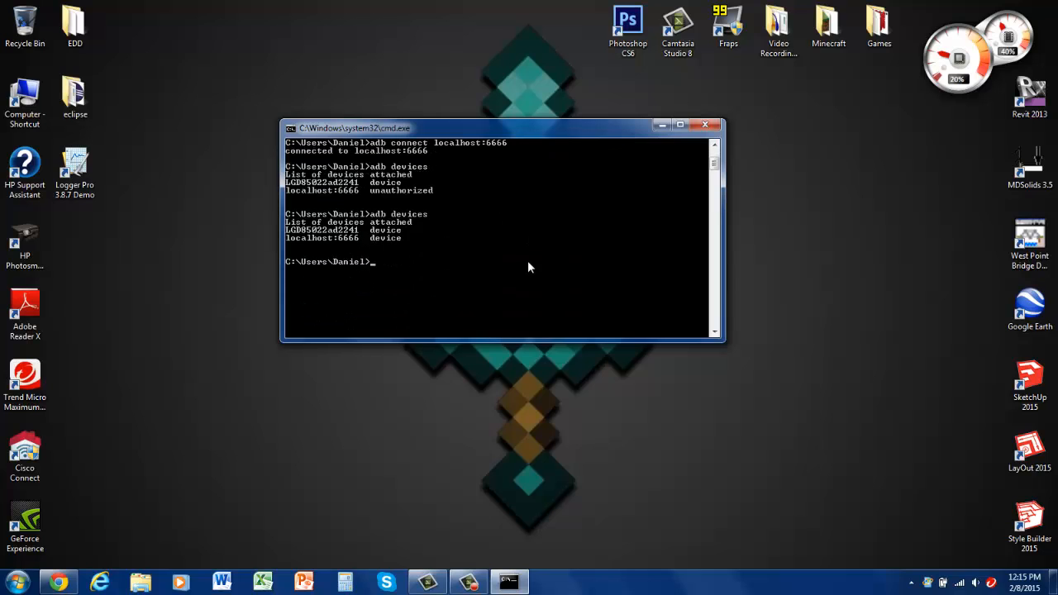
mouse_move(367, 277)
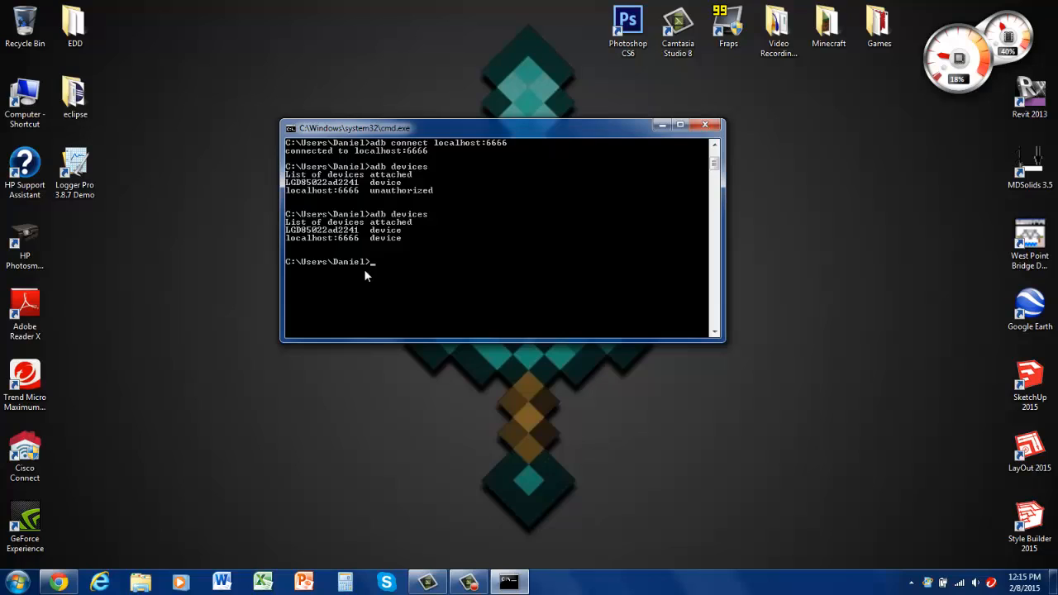
Begin an adb -e install command and head into the Games folder for the APK.
text(adb)
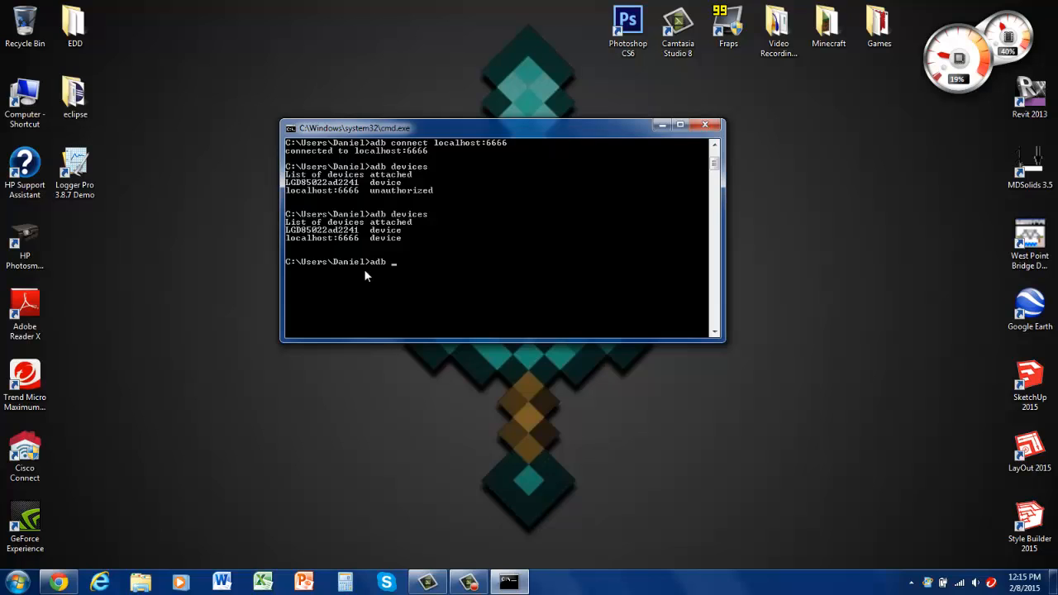
text(-e)
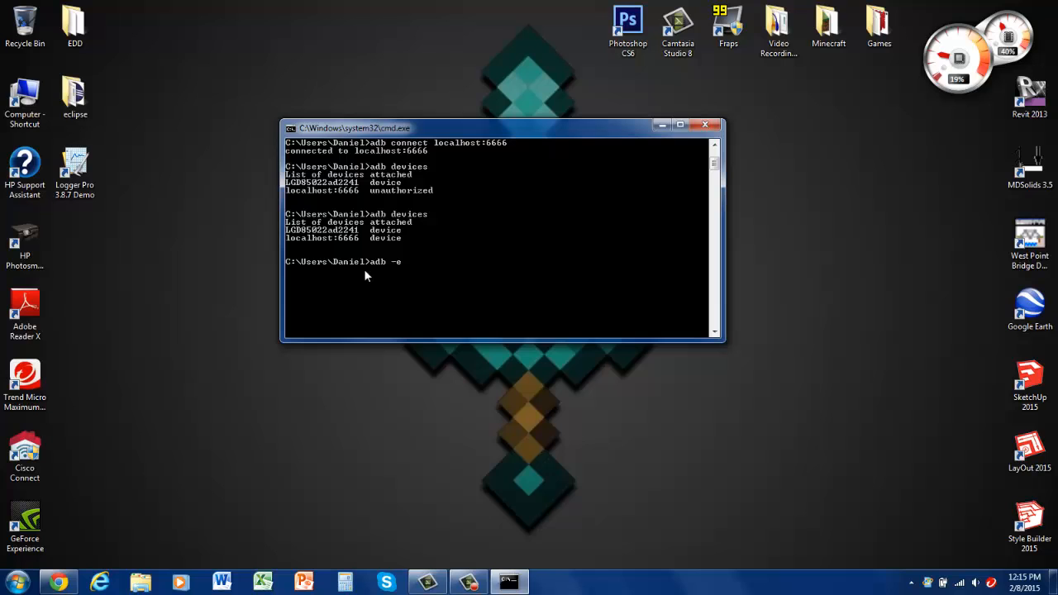
text(install)
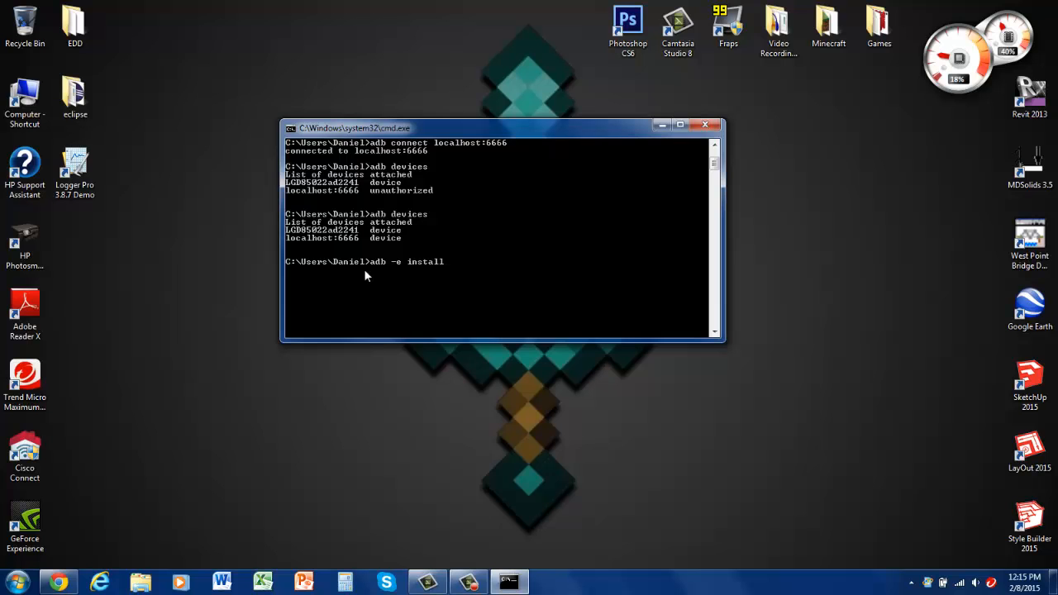
double_click(877, 25)
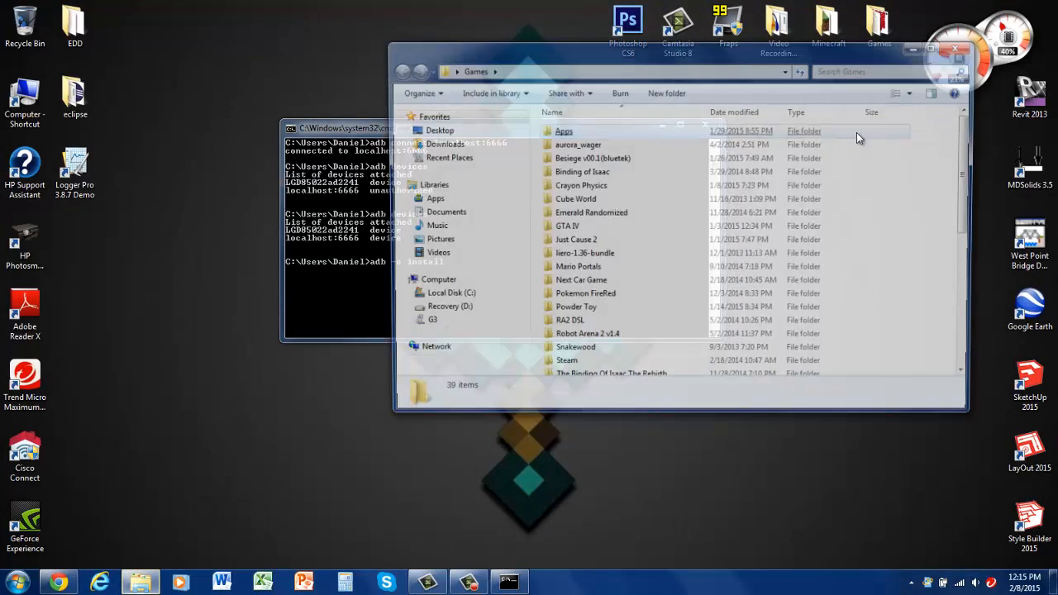
Browse into Games\Apps beside the console and pick the set-orientation APK file.
double_click(563, 131)
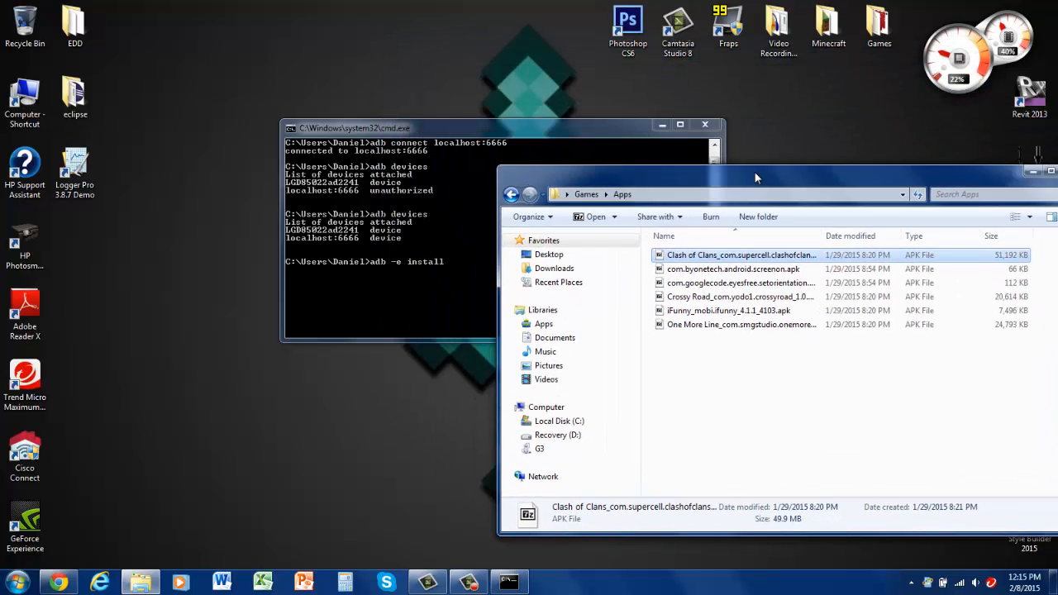
drag(754, 178, 753, 129)
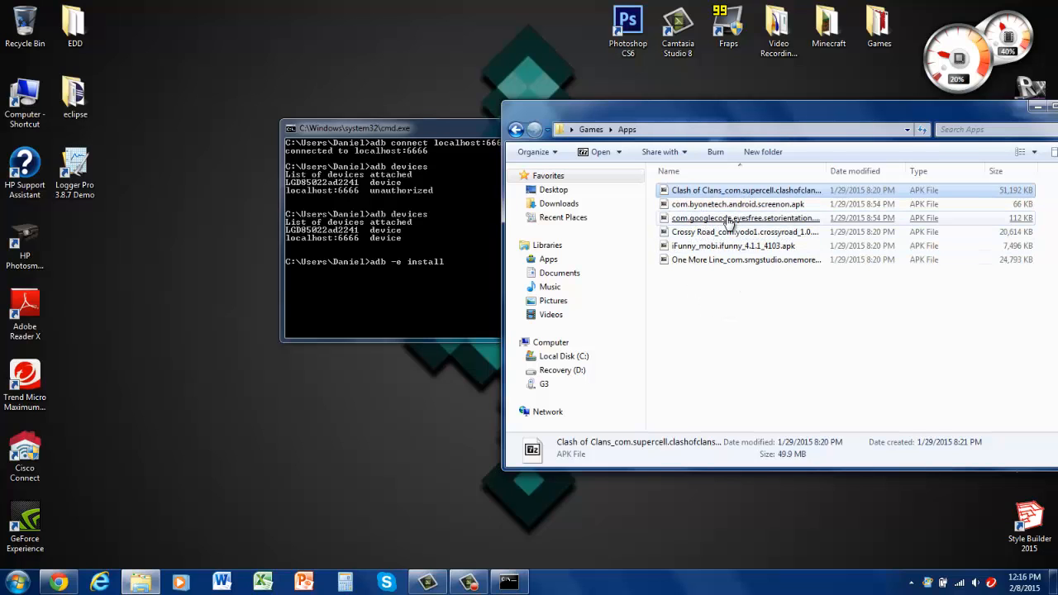
click(744, 218)
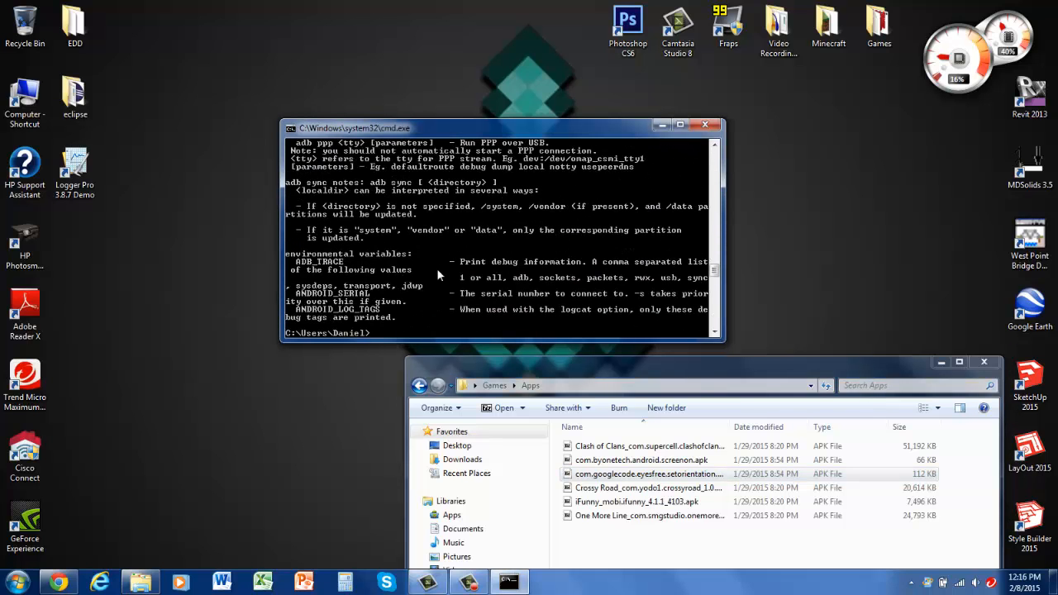
scroll(up, 3)
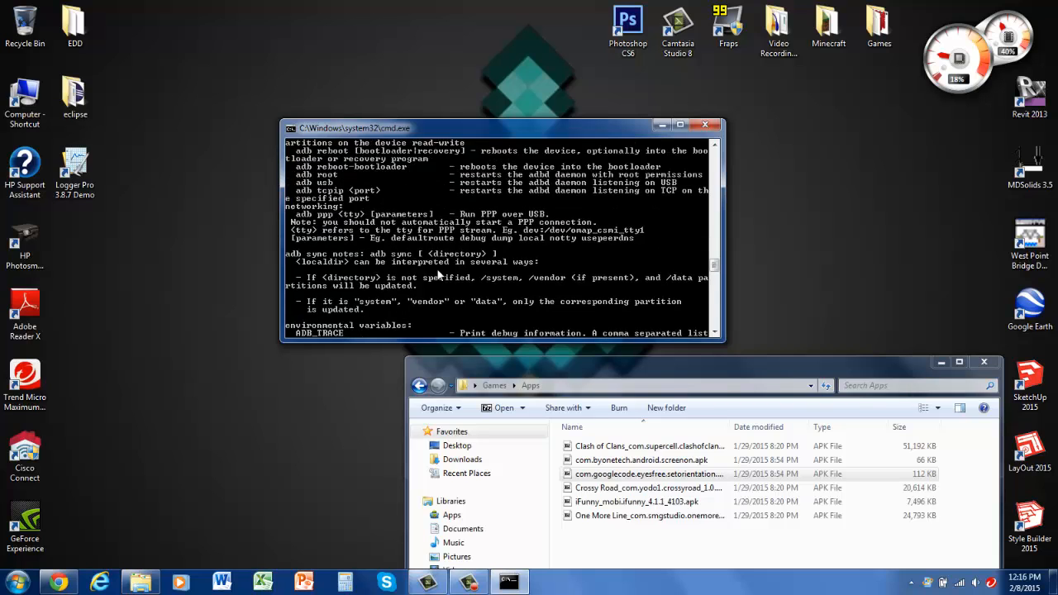
scroll(up, 3)
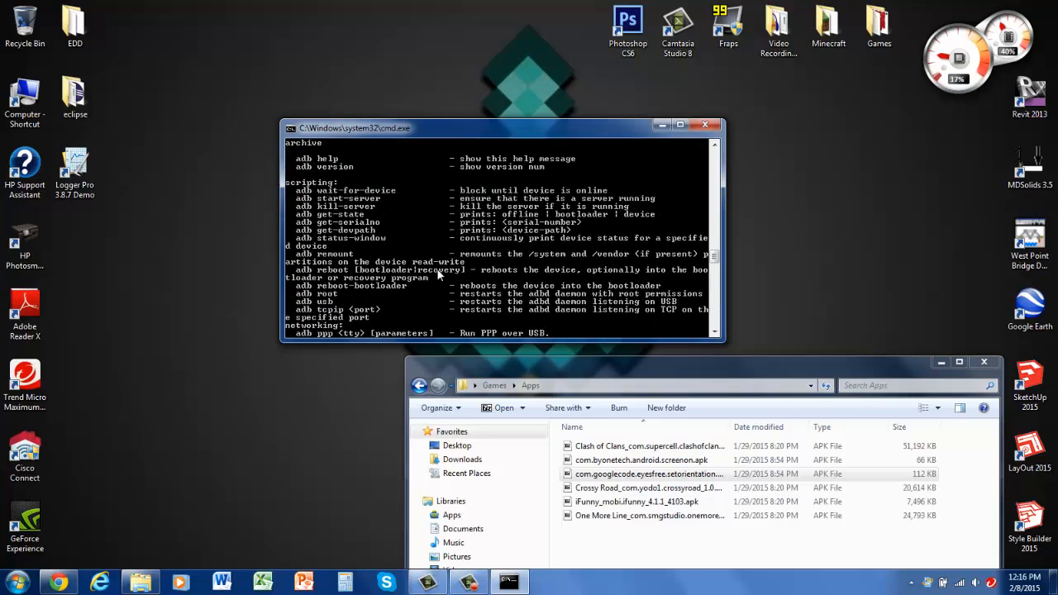
scroll(down, 3)
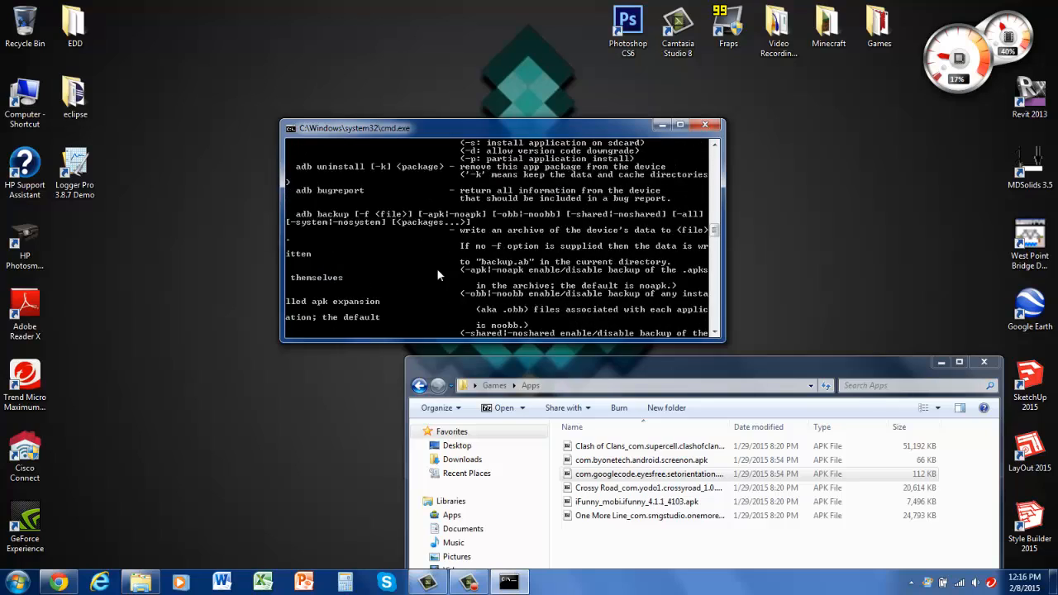
scroll(up, 3)
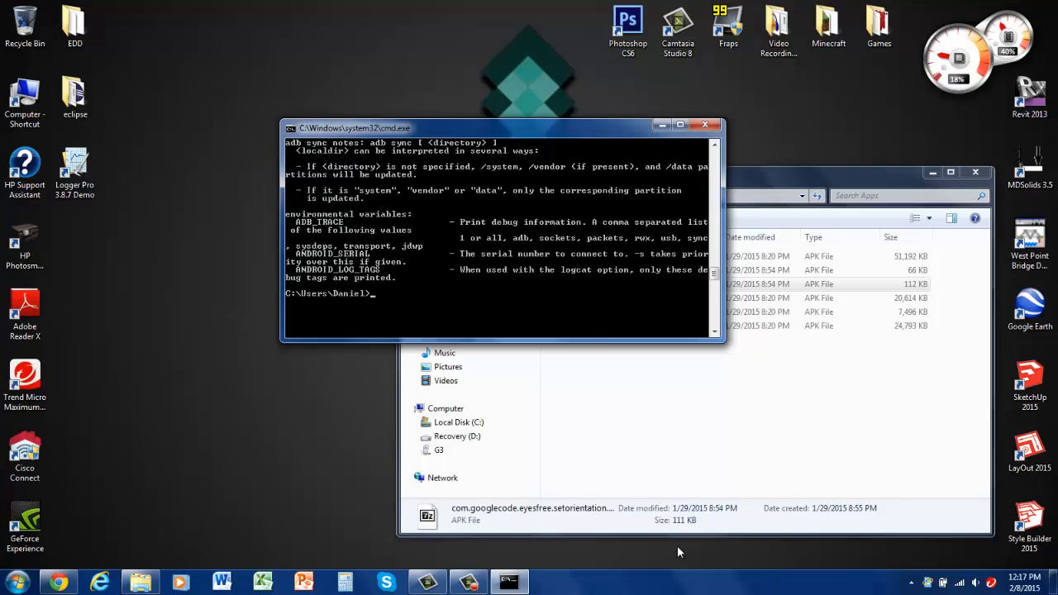
Run adb -e install with the setorientation APK path, reporting Success, and clear stray characters.
text(adb -e)
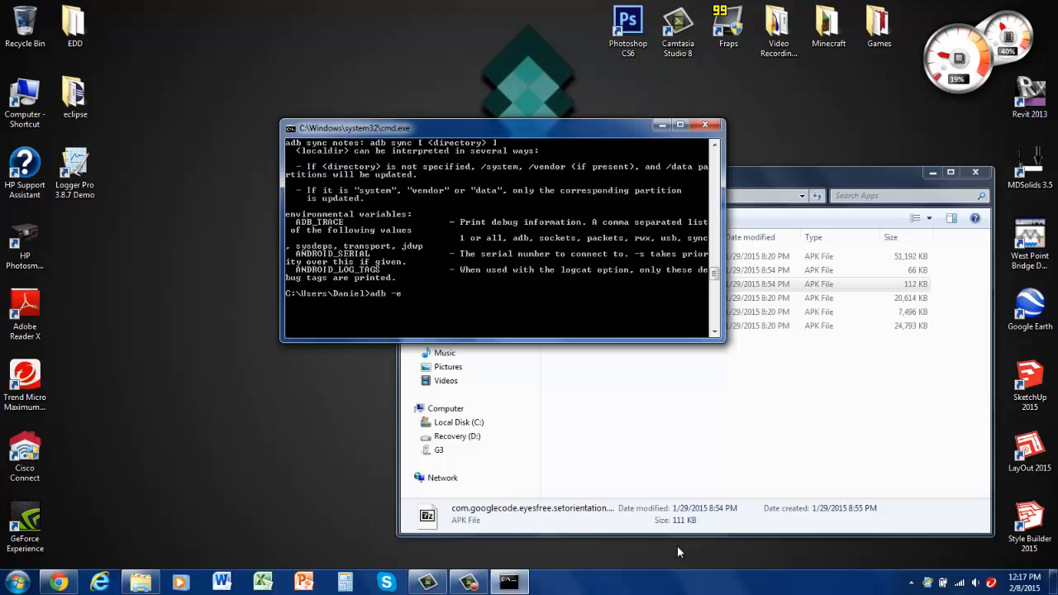
text(install C:\Users\Daniel\Desktop\Games\Apps\com.googlecode.eyesfree.setorientation.apk)
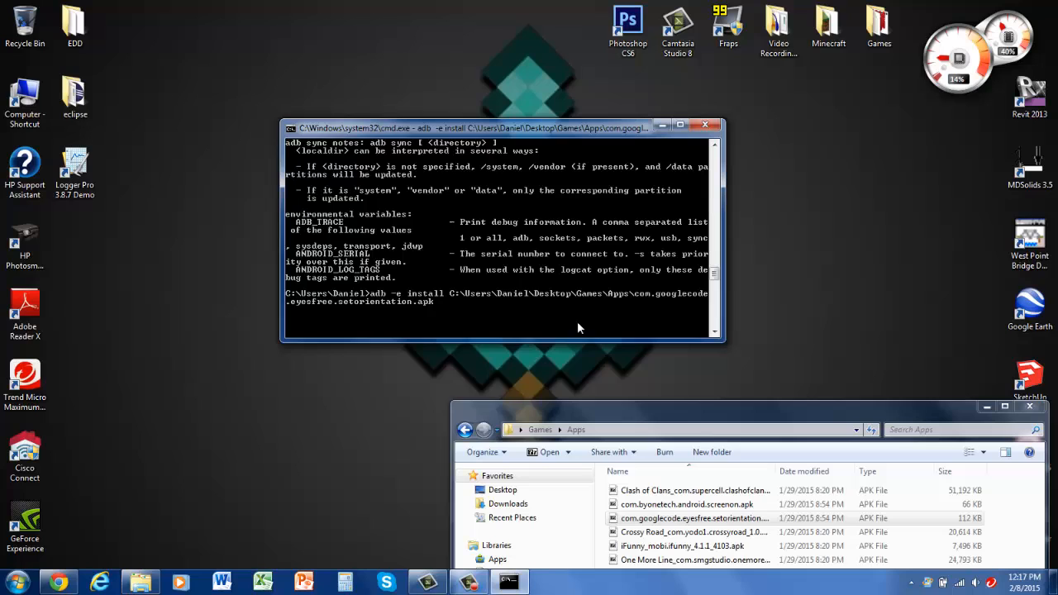
key(Return)
text(sfDA)
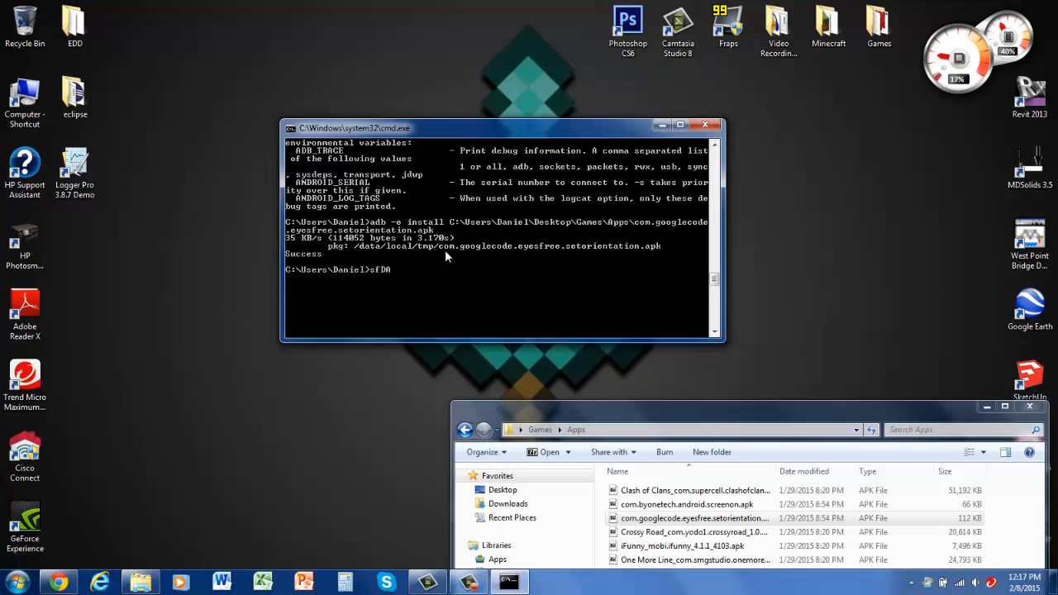
mouse_move(301, 263)
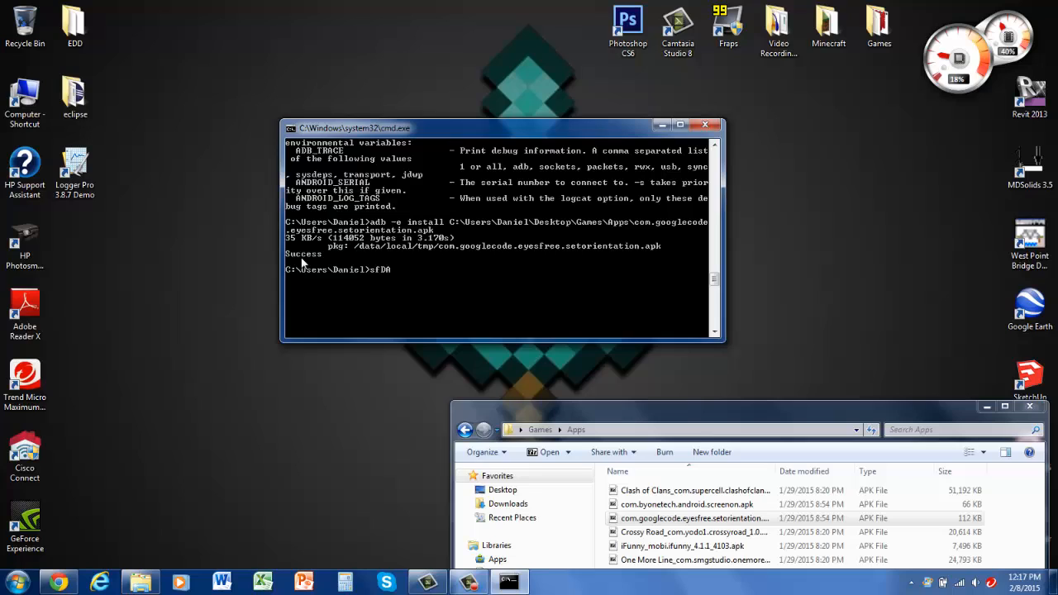
key(BackSpace)
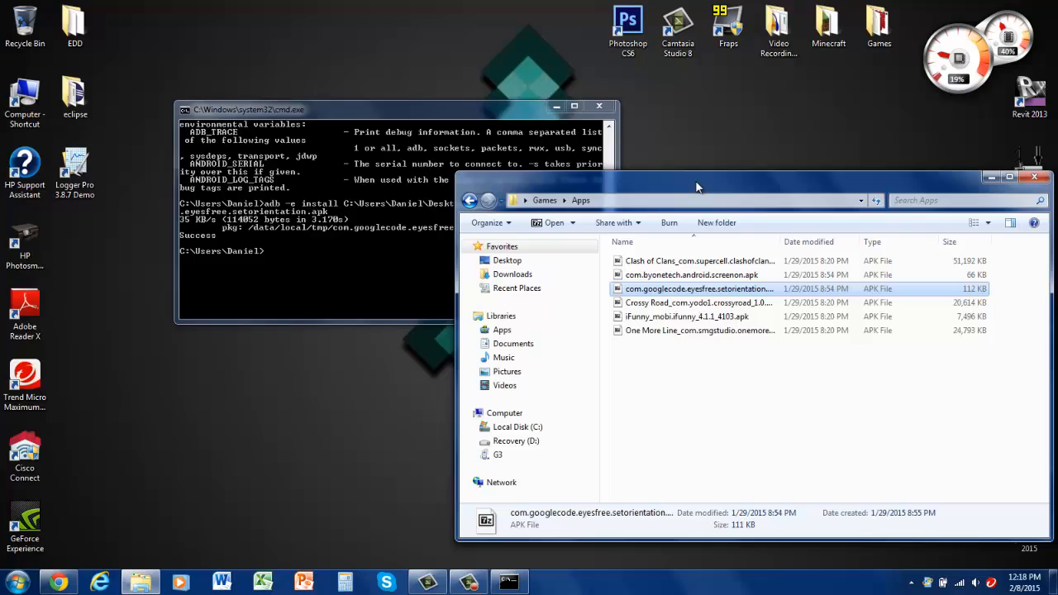
Position the Apps folder below the console and select the One More Line APK.
drag(698, 185, 648, 200)
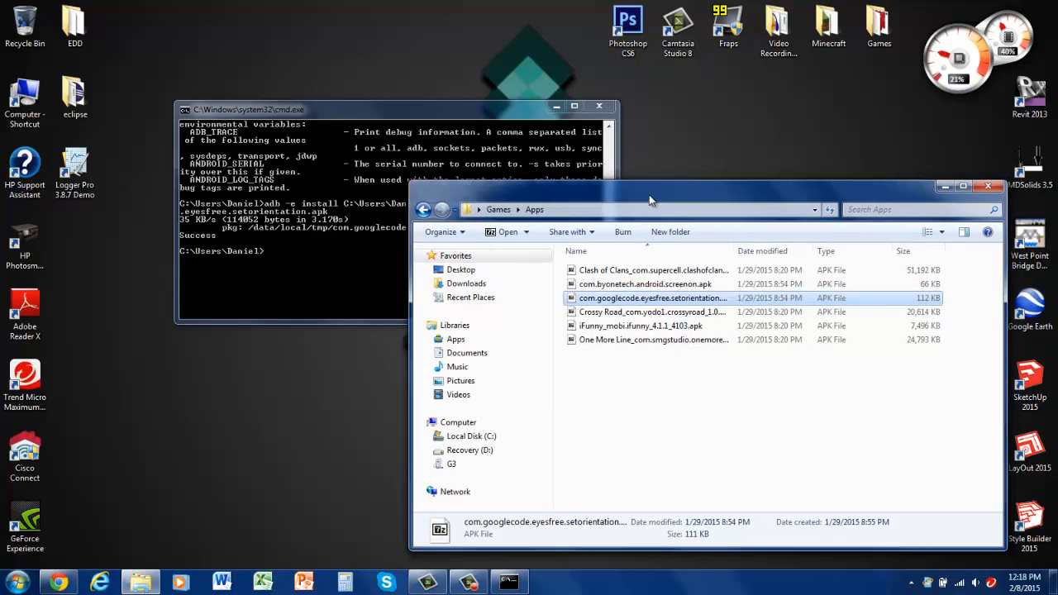
drag(648, 200, 641, 361)
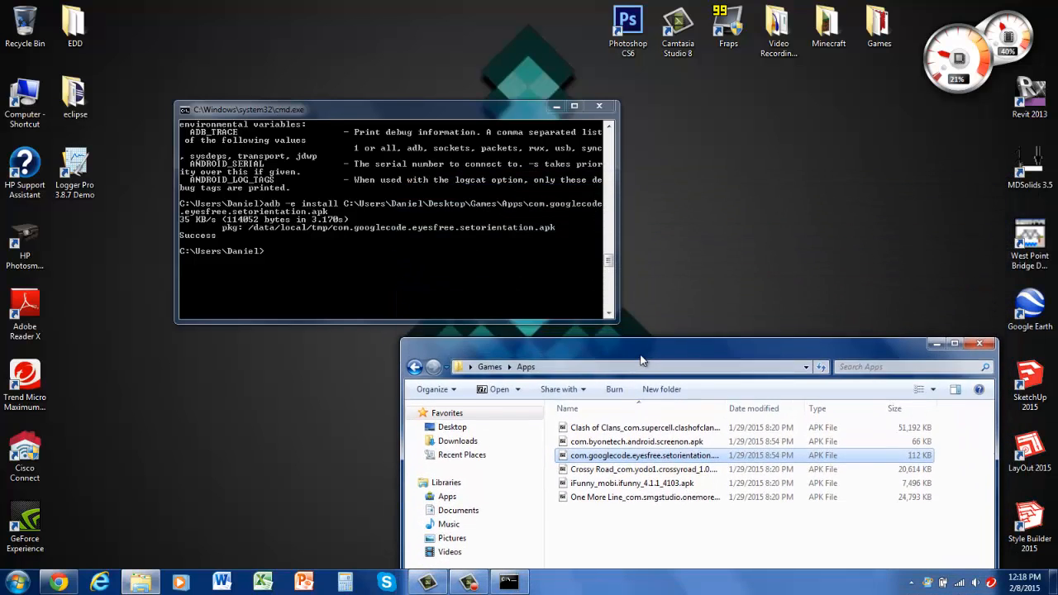
drag(642, 360, 665, 314)
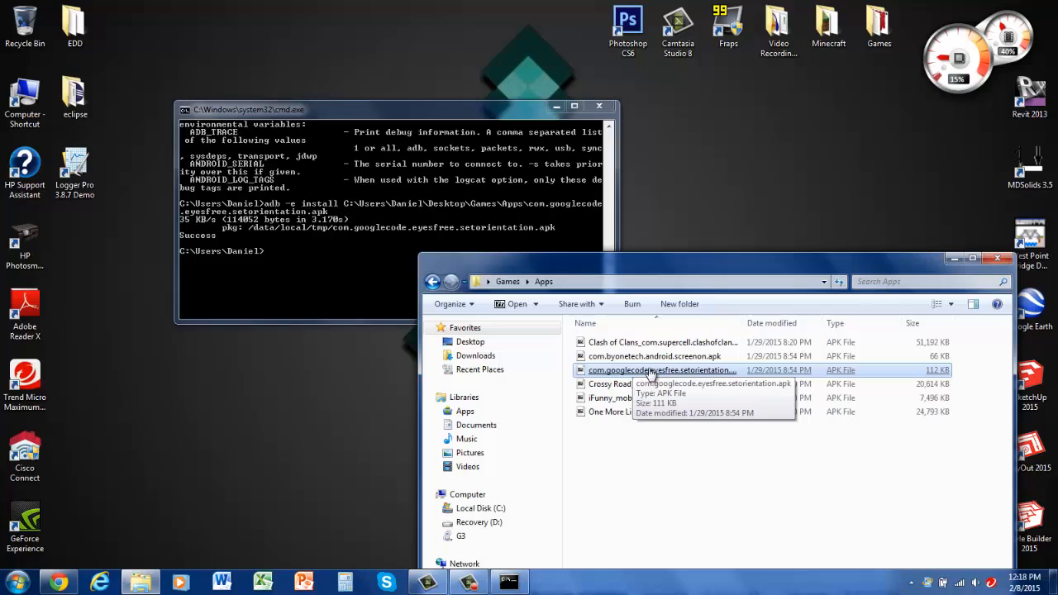
mouse_move(669, 436)
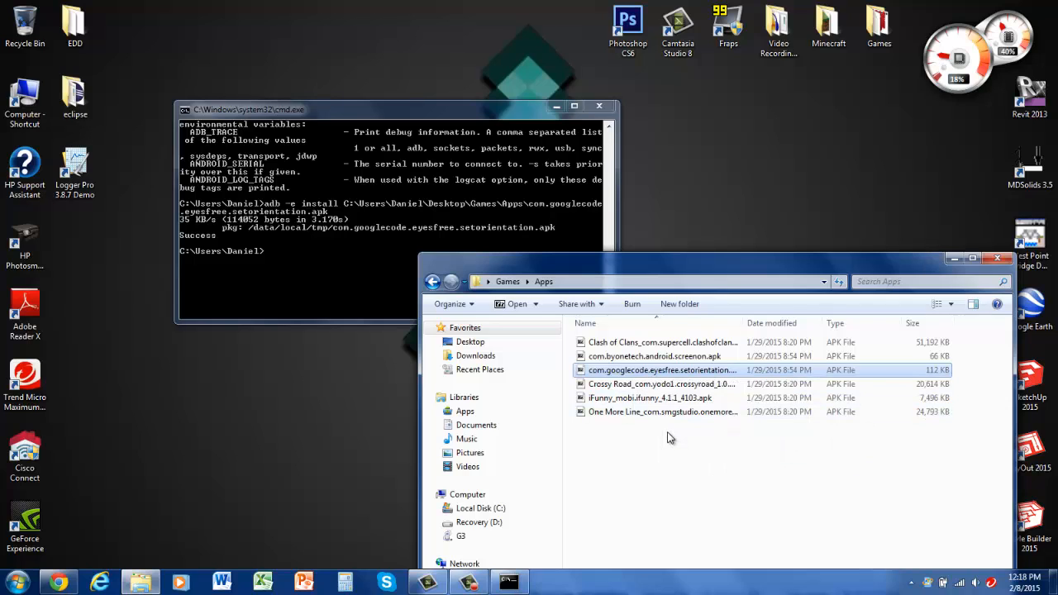
mouse_move(698, 416)
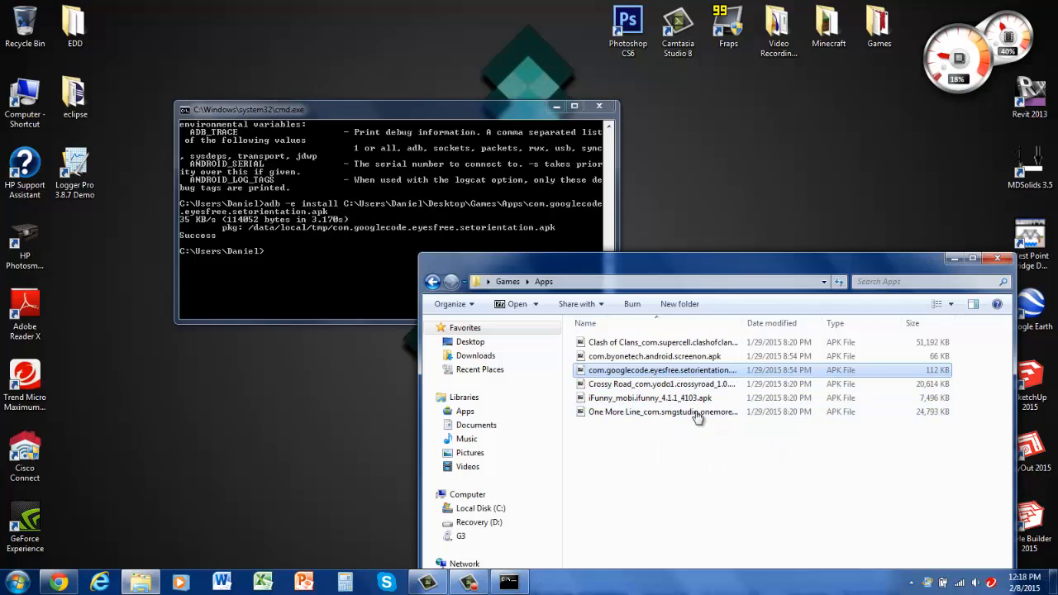
mouse_move(549, 410)
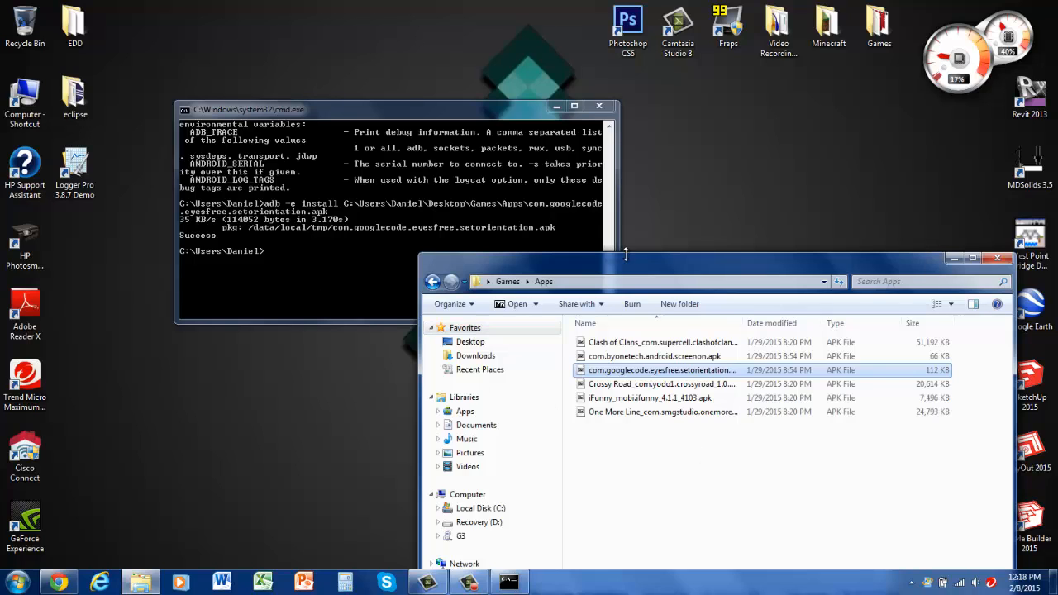
click(662, 411)
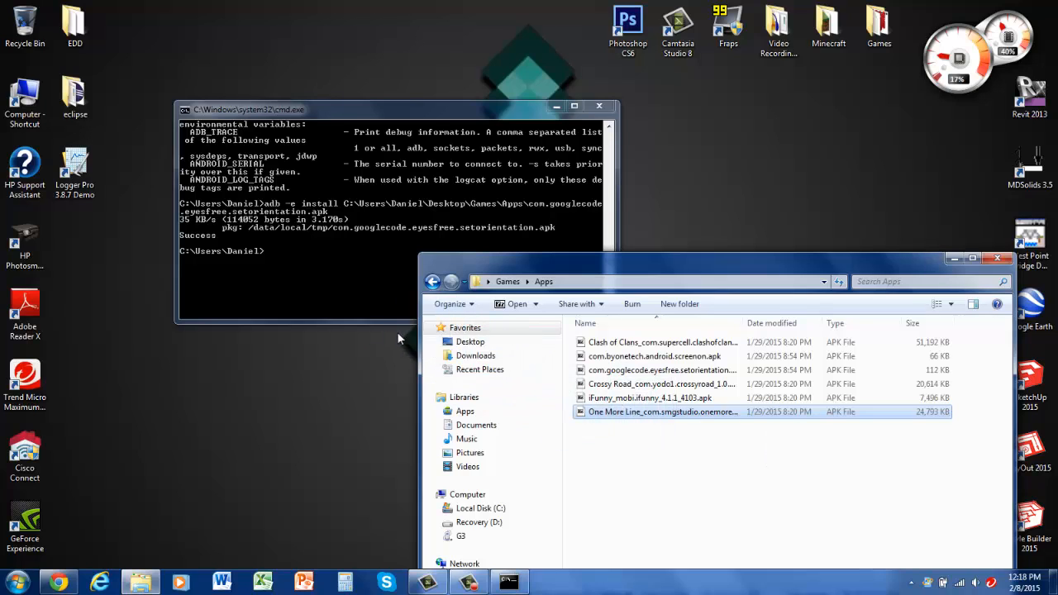
mouse_move(274, 263)
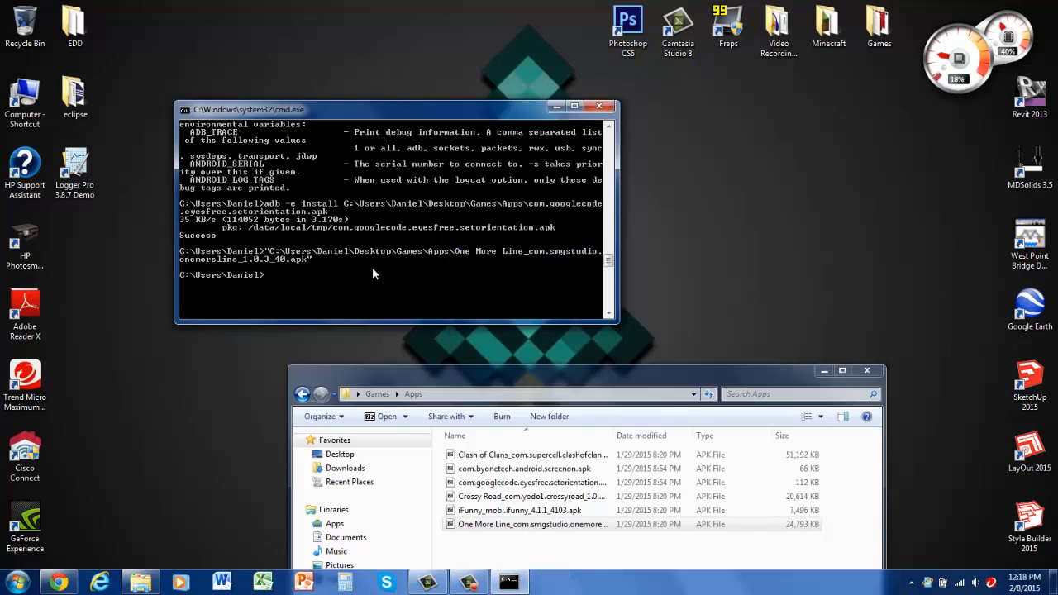
mouse_move(344, 276)
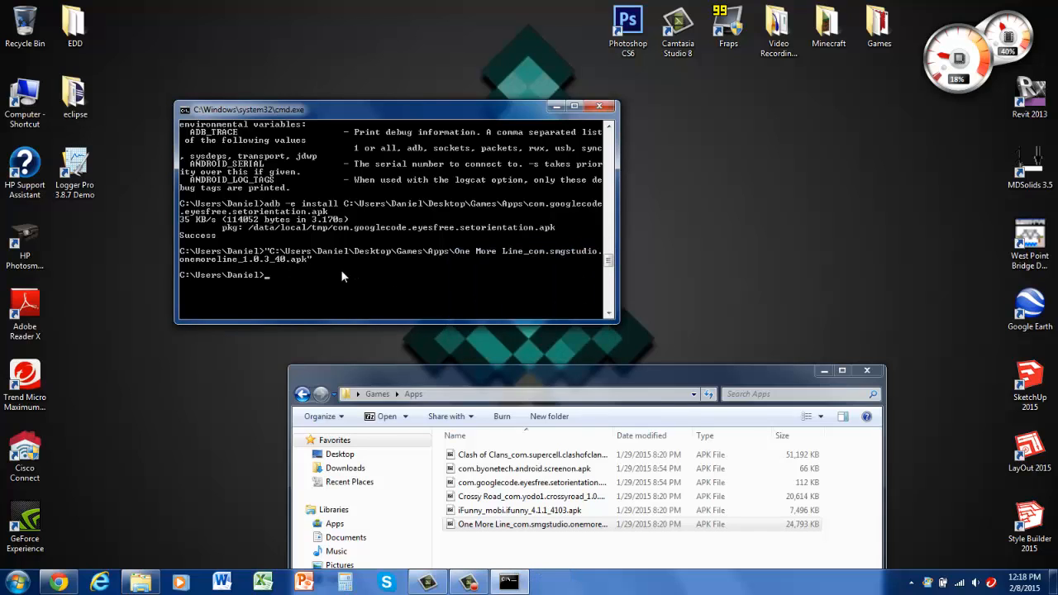
Run adb -e install with the One More Line APK path to start installing it.
text(a)
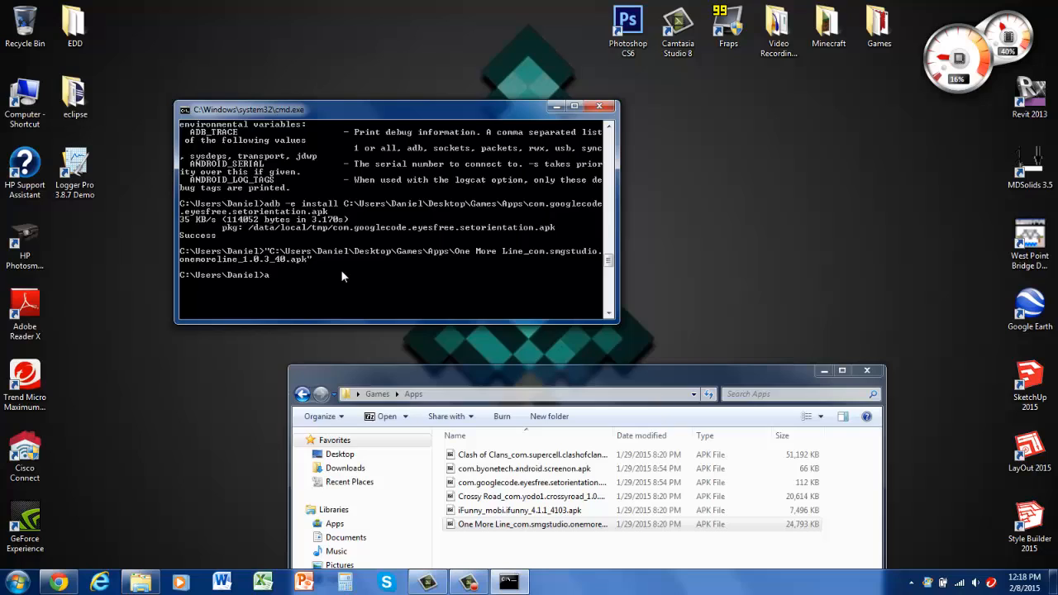
text(db)
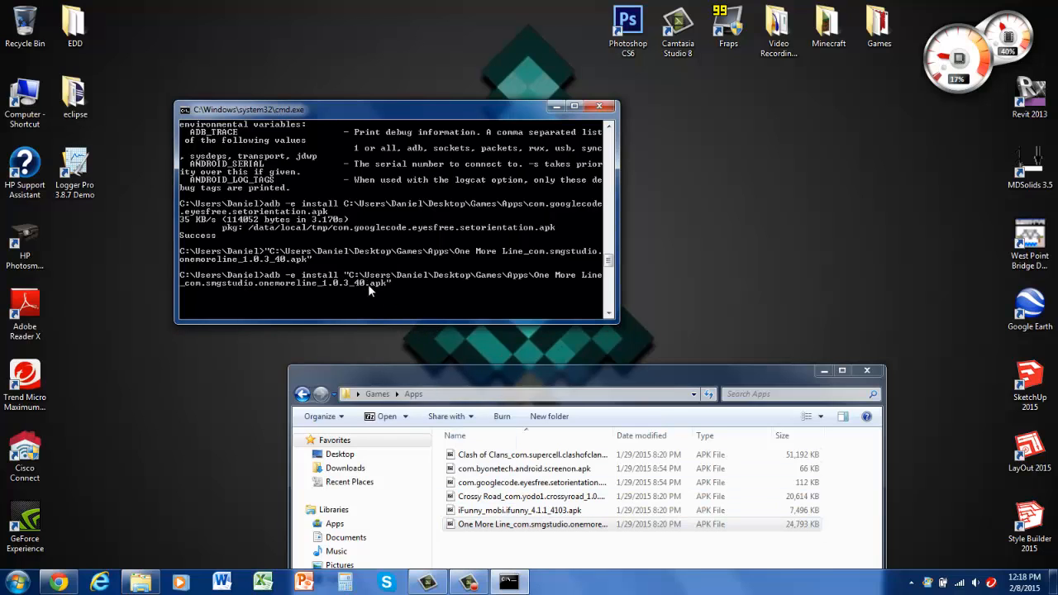
key(Return)
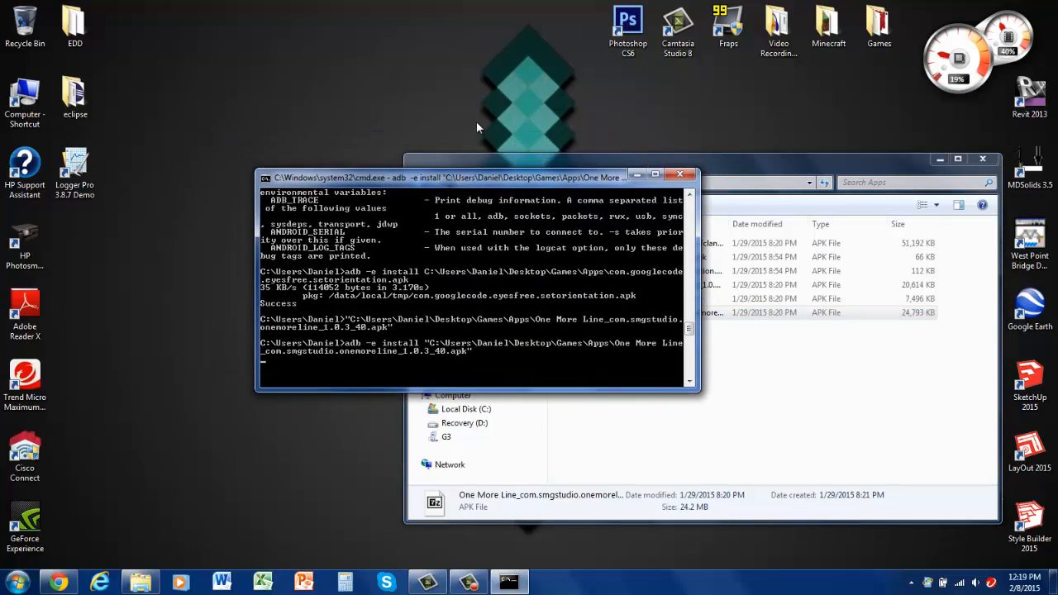
mouse_move(513, 291)
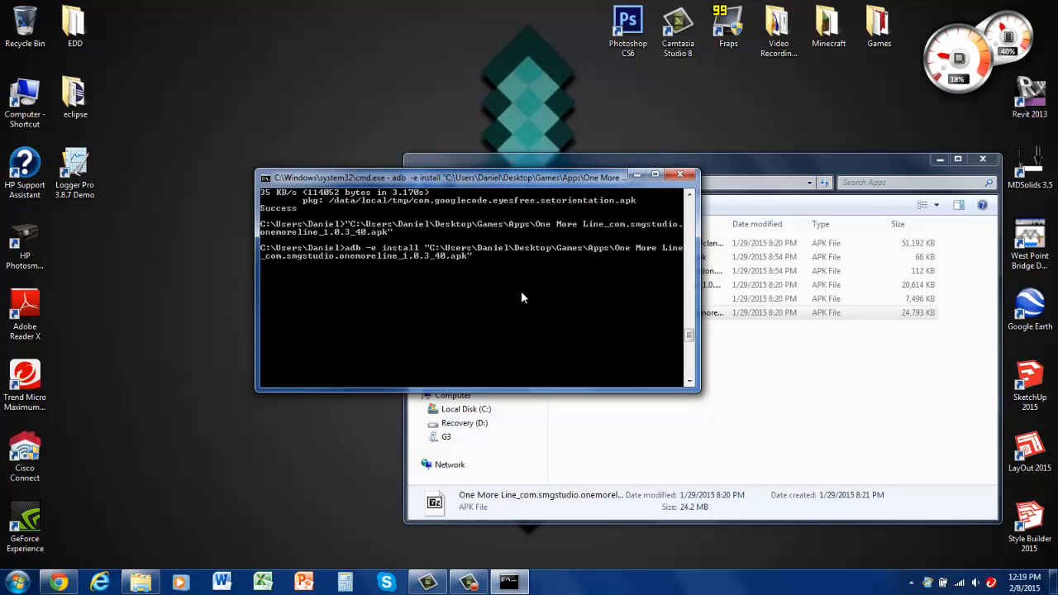
mouse_move(268, 271)
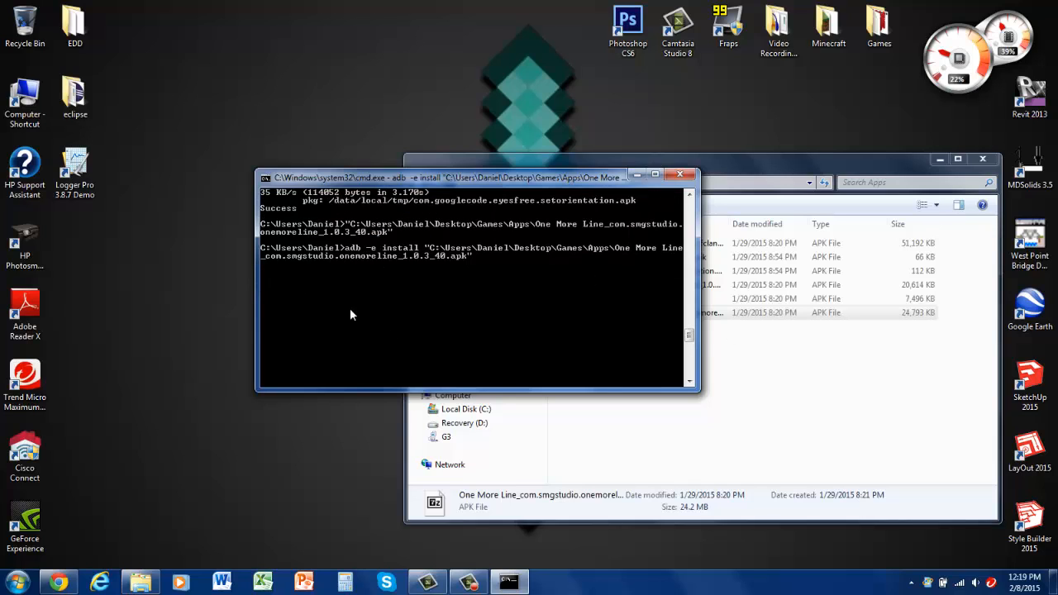
mouse_move(299, 284)
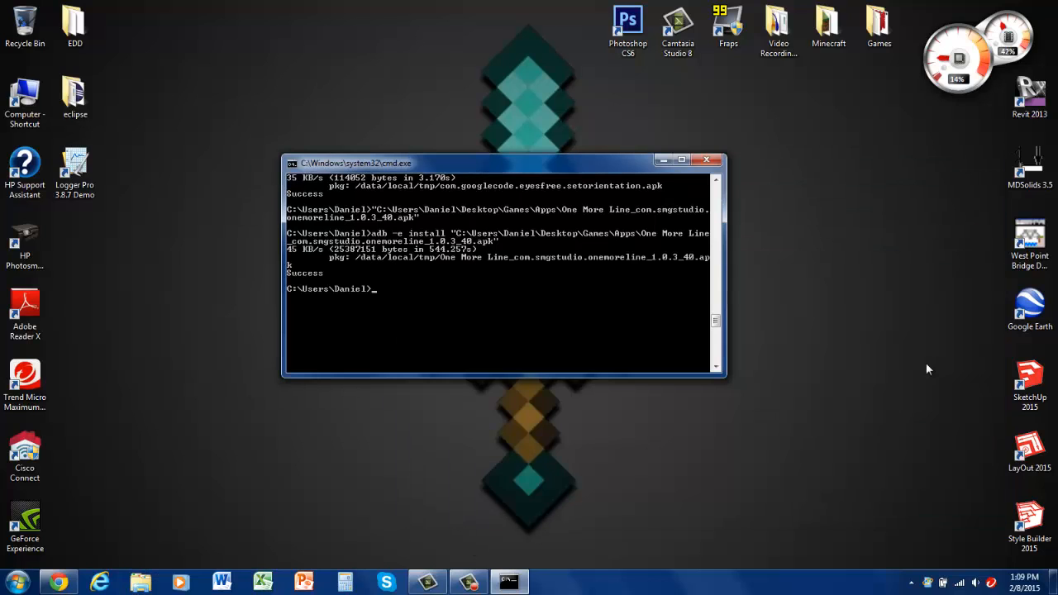
mouse_move(359, 271)
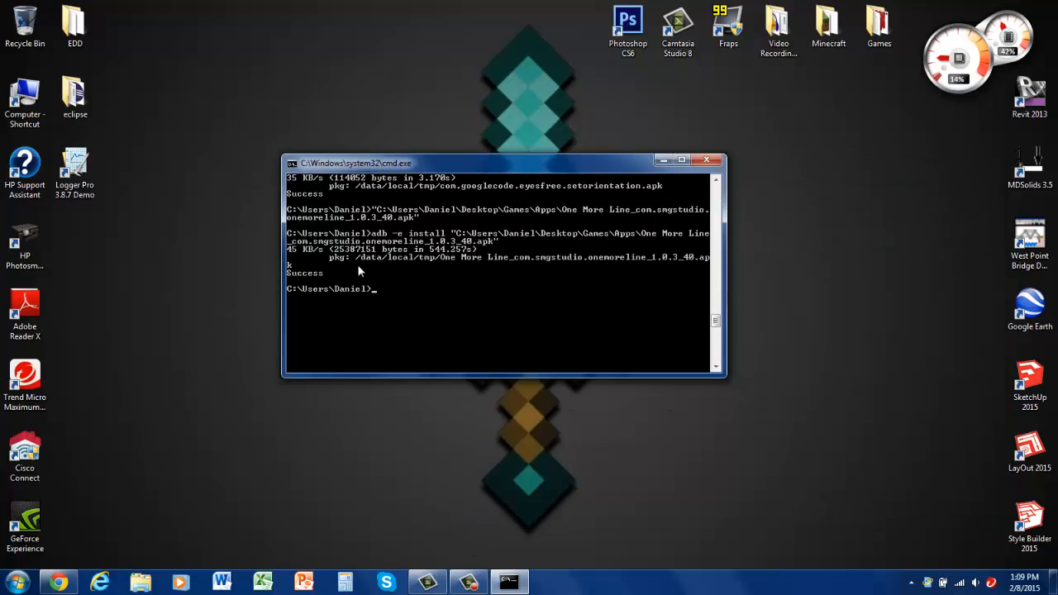
mouse_move(280, 230)
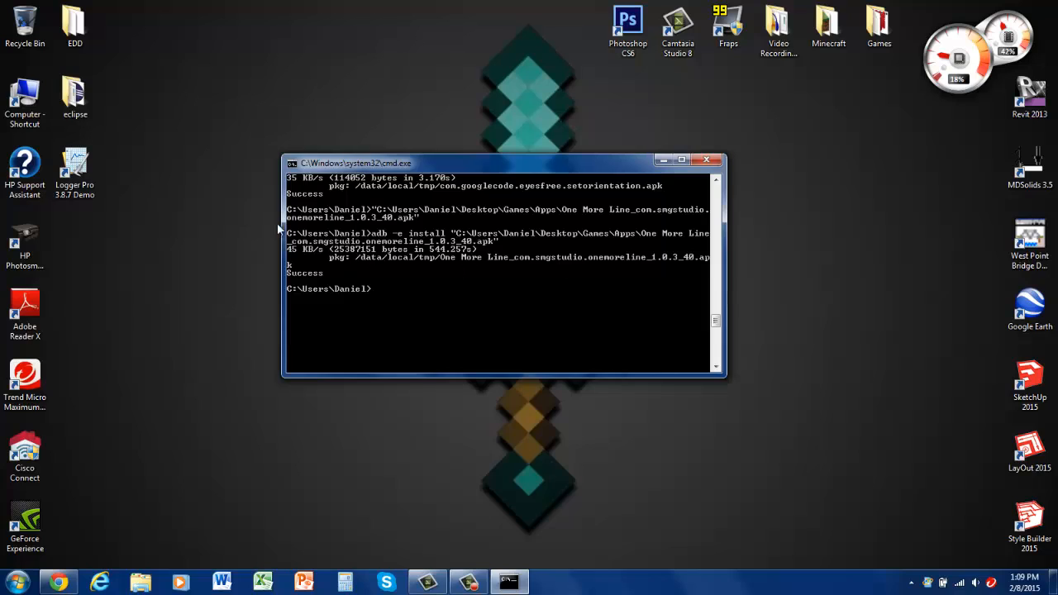
mouse_move(414, 321)
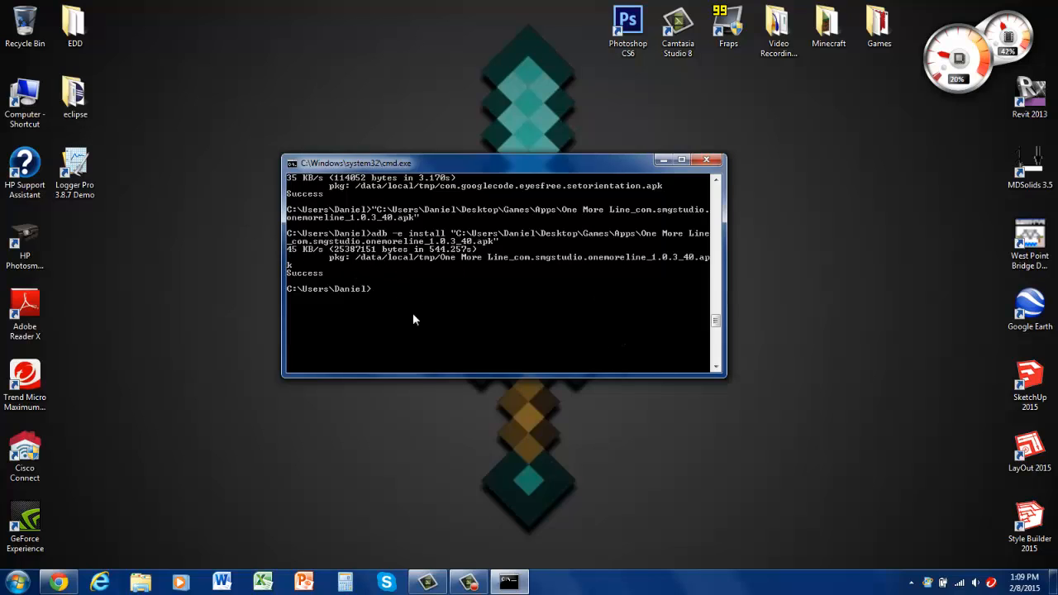
mouse_move(344, 291)
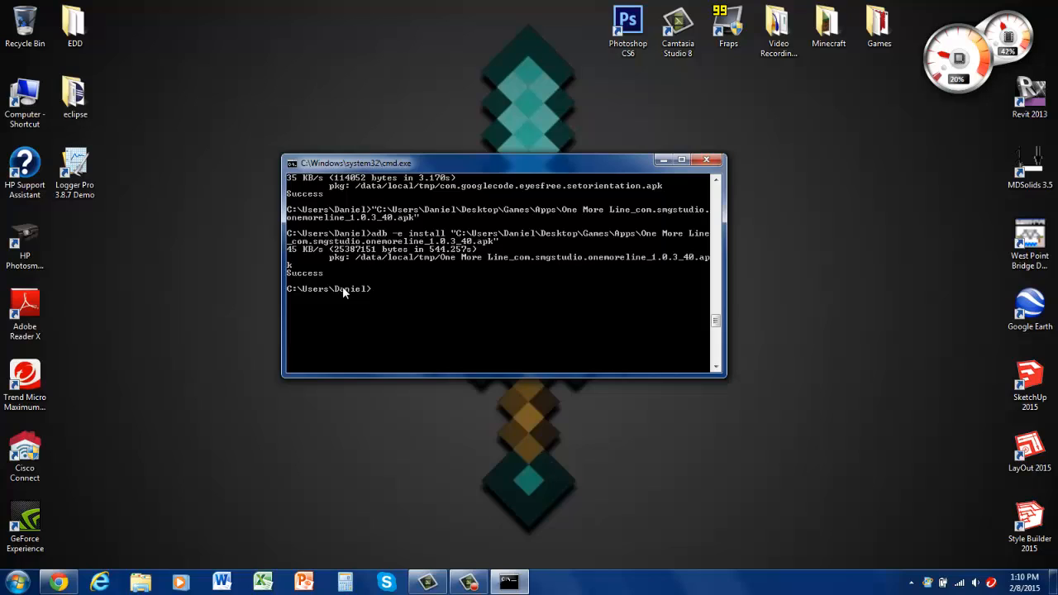
mouse_move(405, 182)
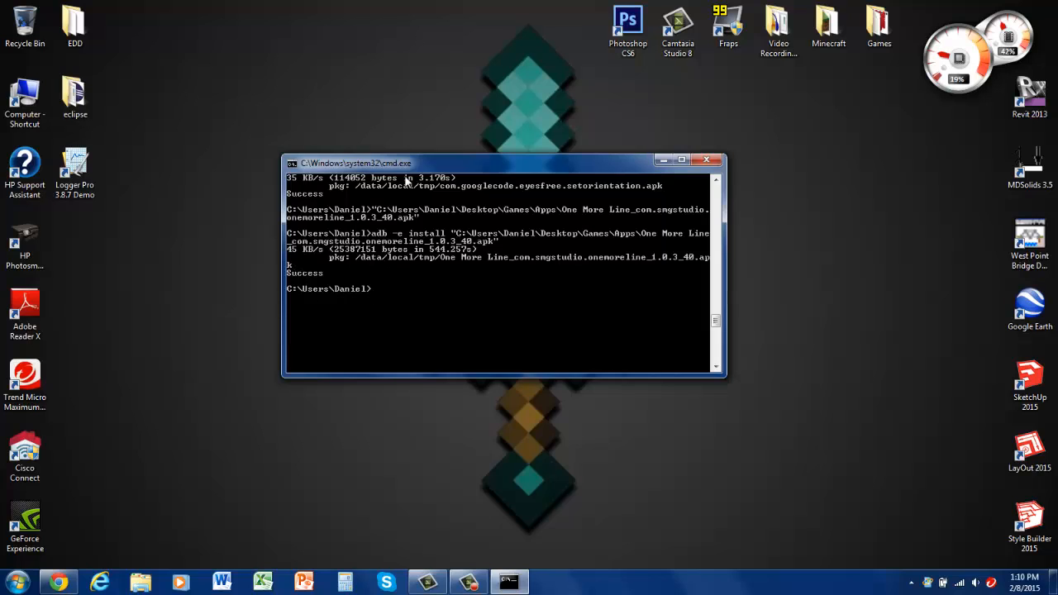
mouse_move(643, 156)
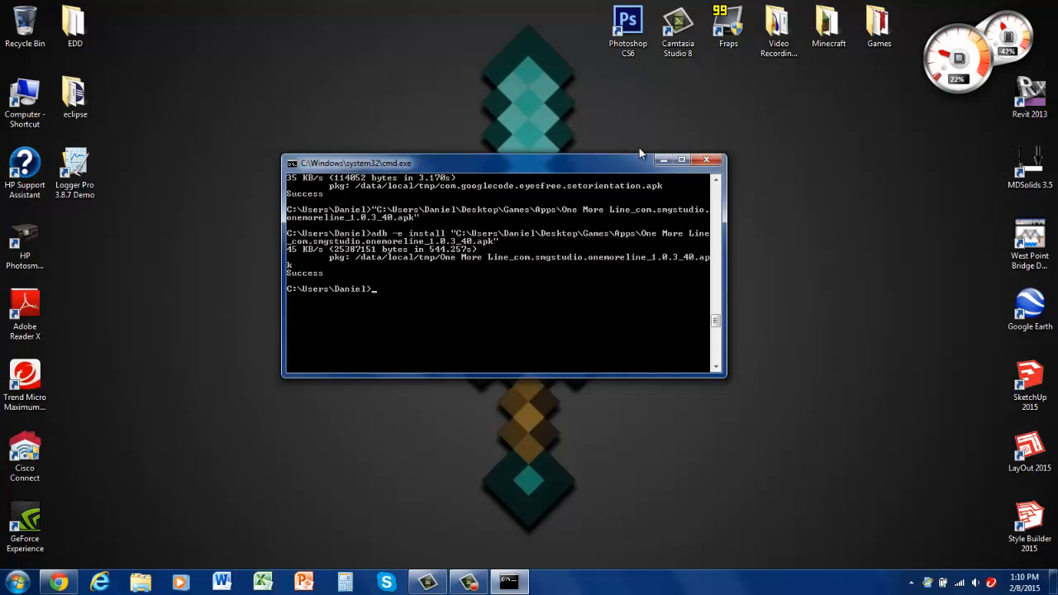
mouse_move(235, 274)
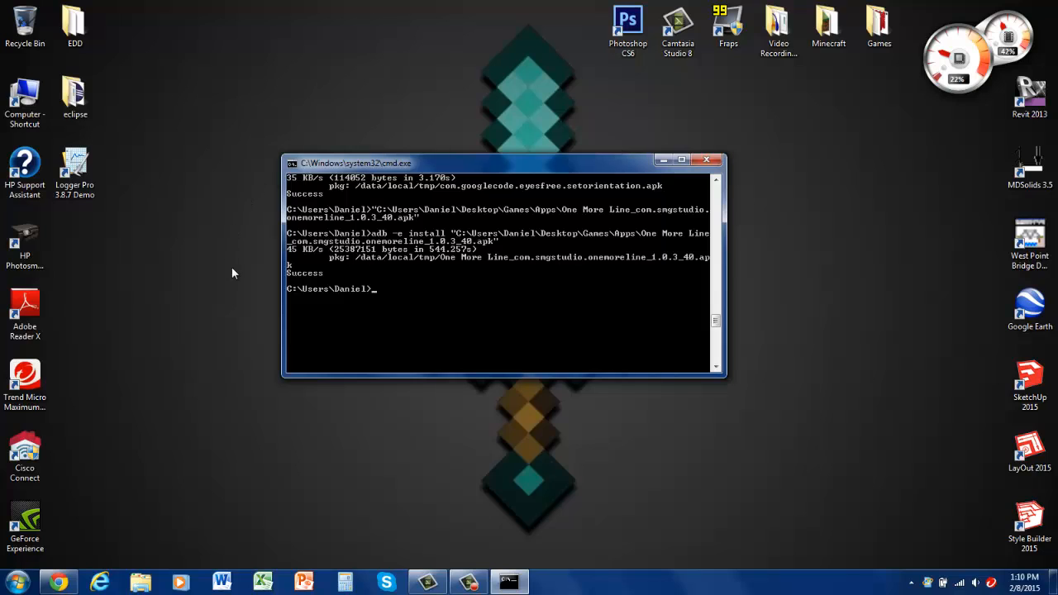
mouse_move(708, 158)
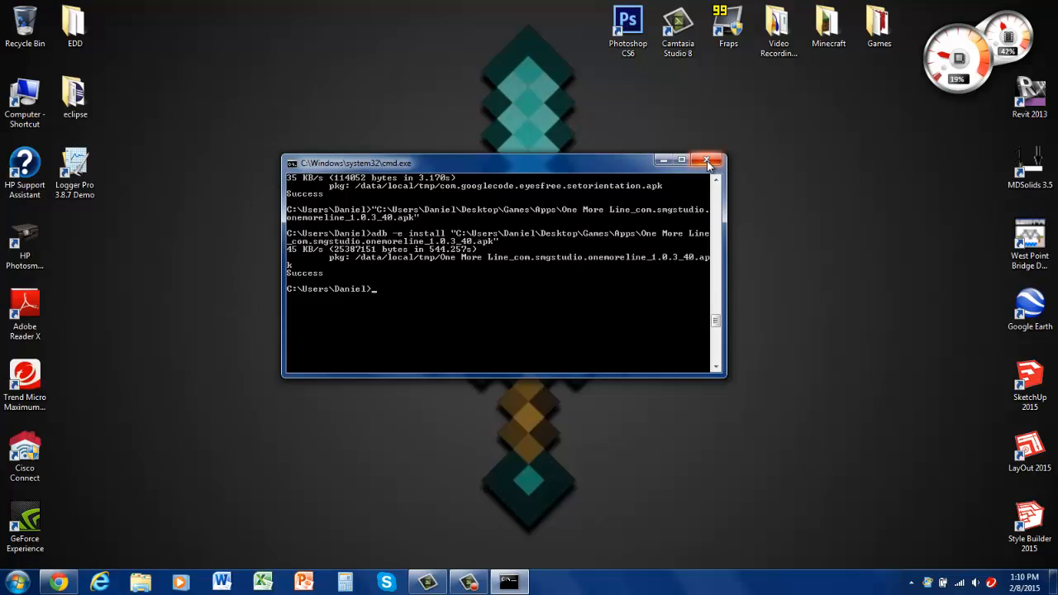
Close the Command Prompt window after the One More Line install reports Success.
click(707, 160)
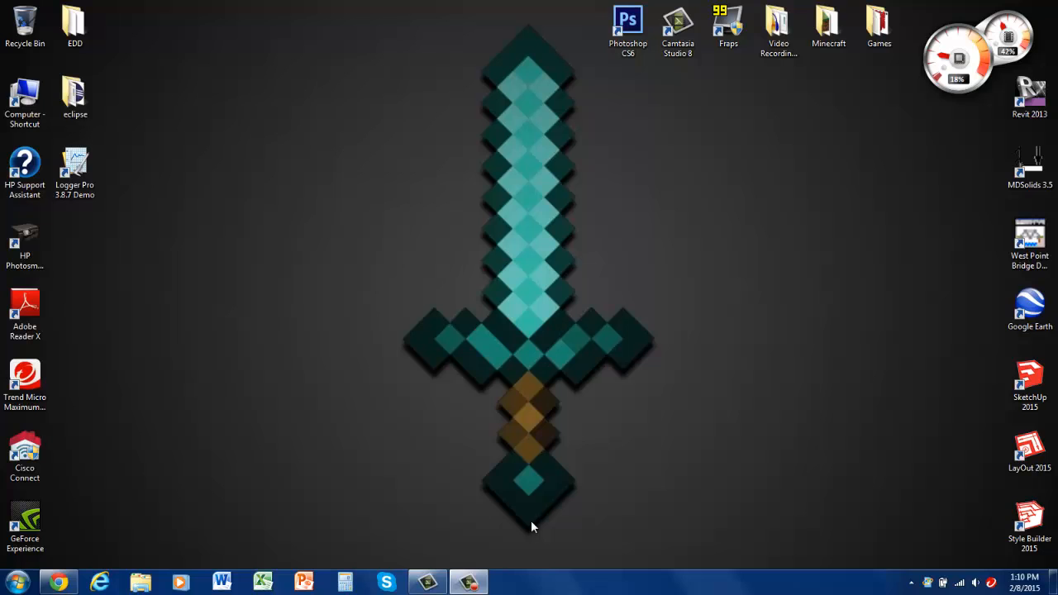